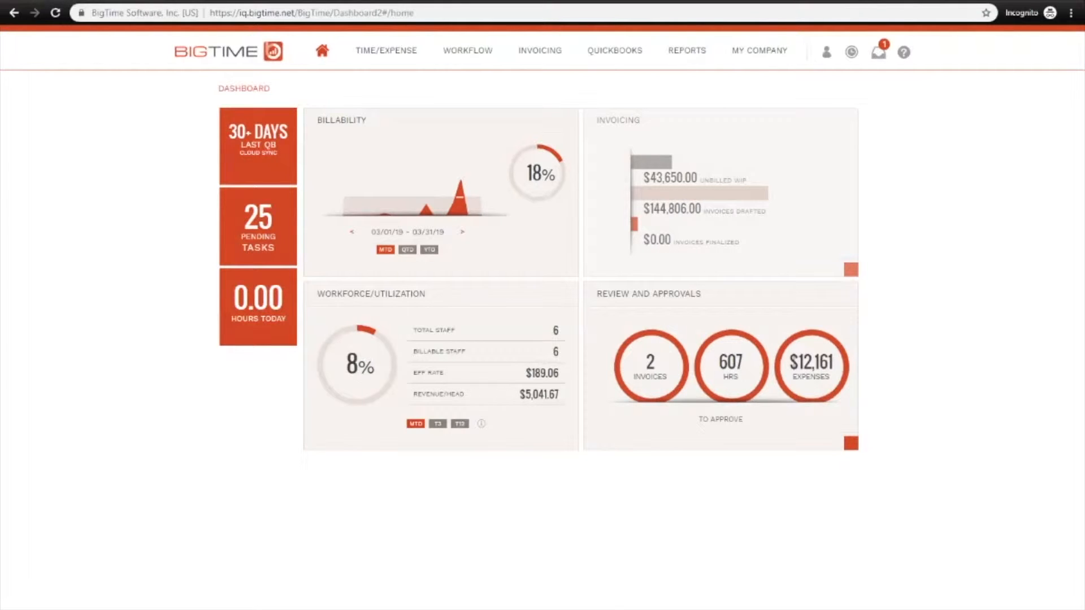
Step: Start adding Timesheet Review to the workflow from My Company > Pending Approvals
left_click(759, 49)
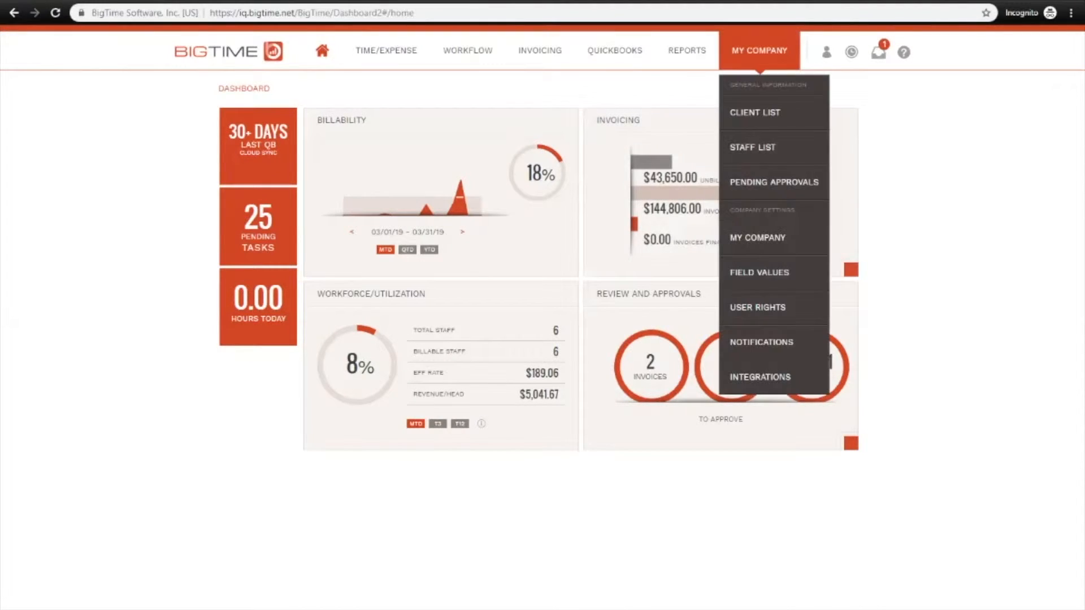
left_click(773, 182)
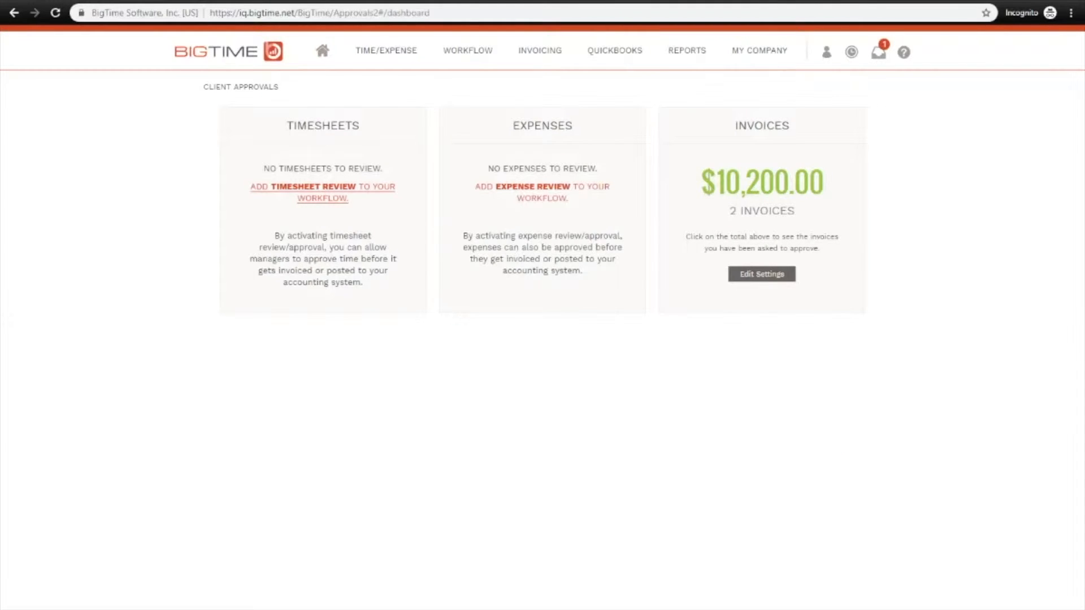
left_click(322, 186)
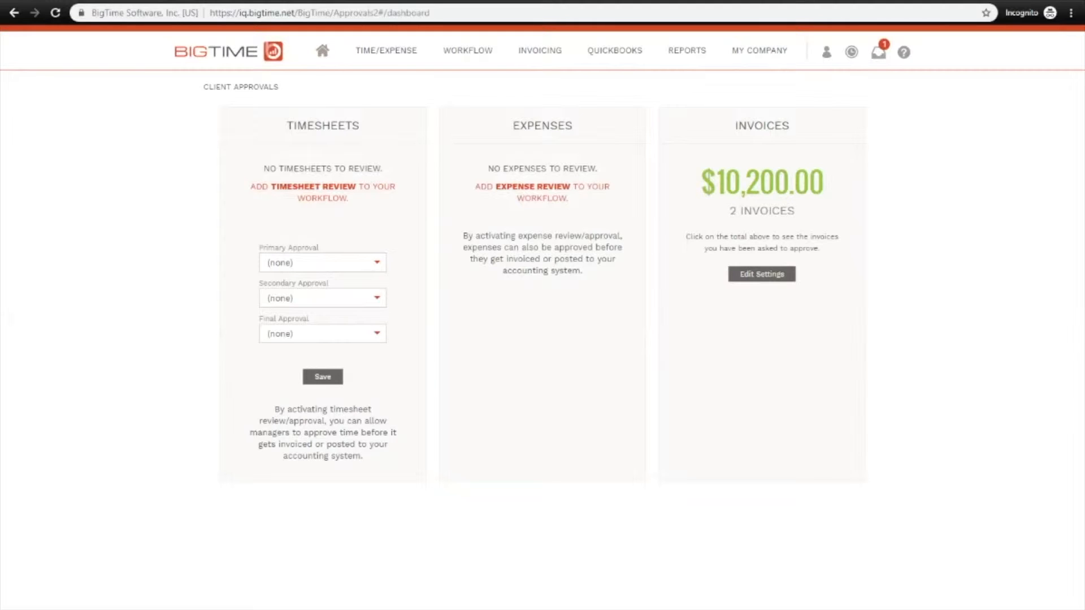
Step: Choose a Primary Approval option so timesheet review becomes active
left_click(322, 262)
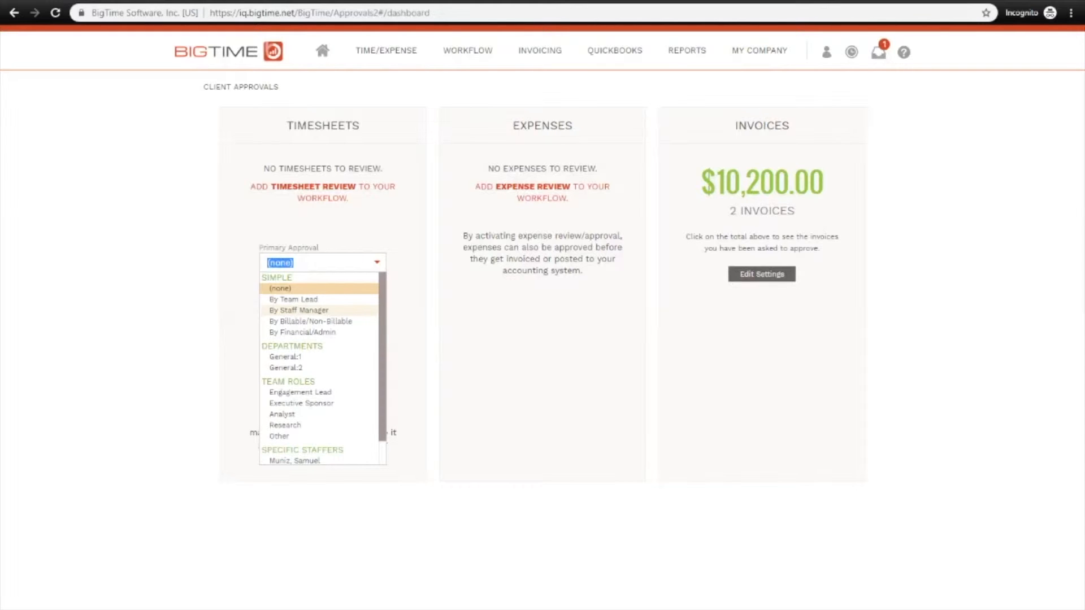
scroll("down", 3)
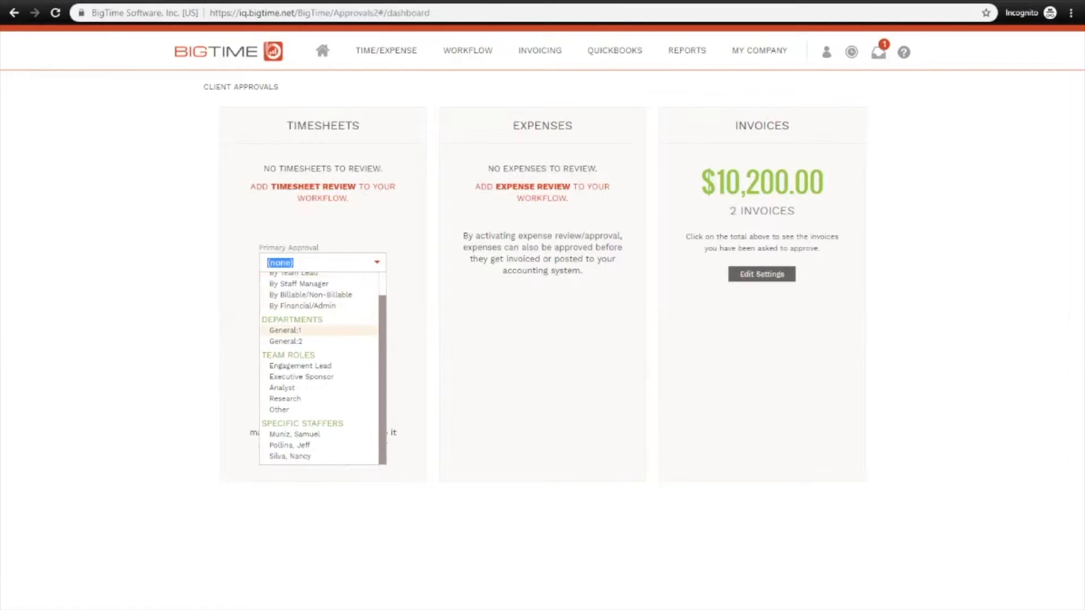
mouse_move(290, 445)
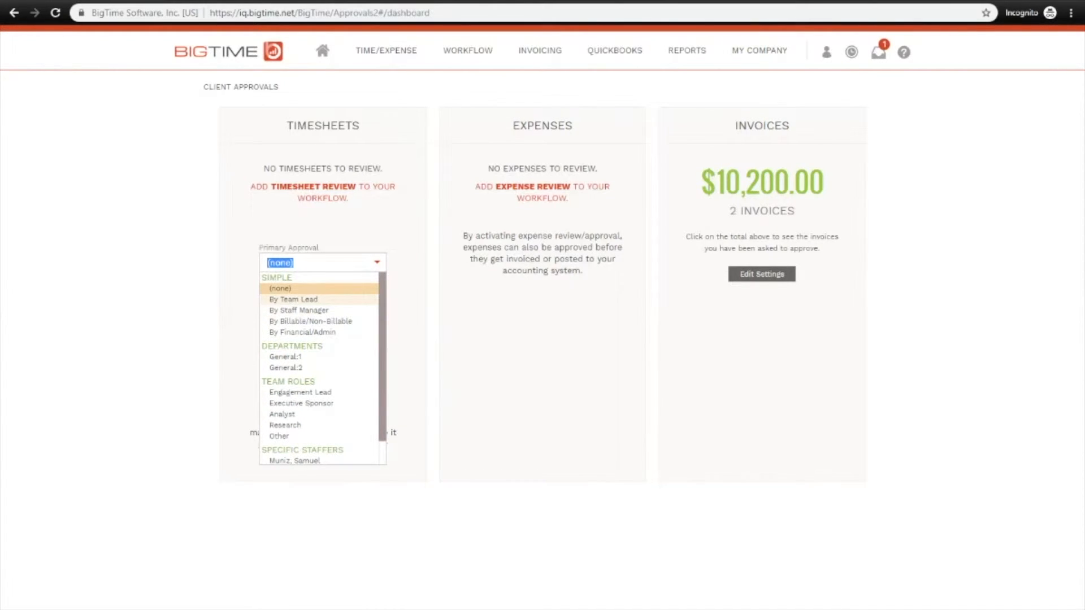
left_click(292, 299)
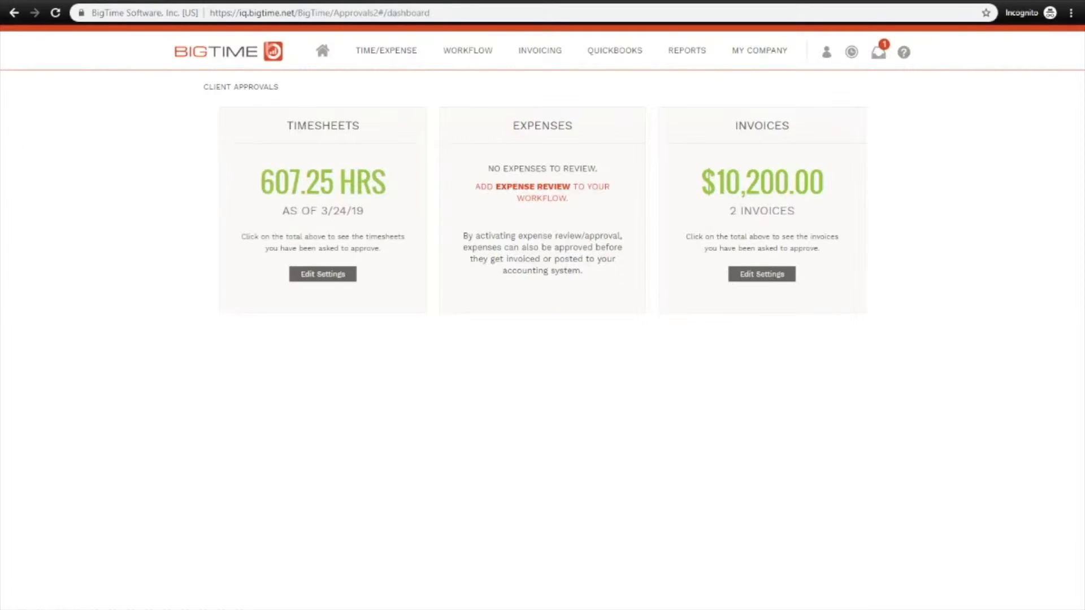
left_click(759, 50)
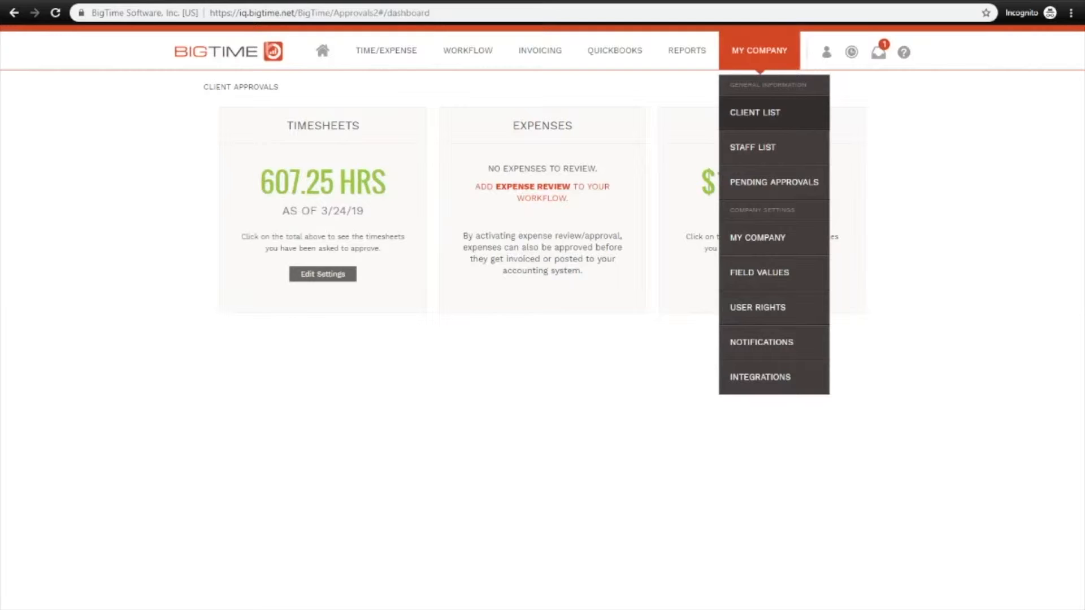
left_click(753, 112)
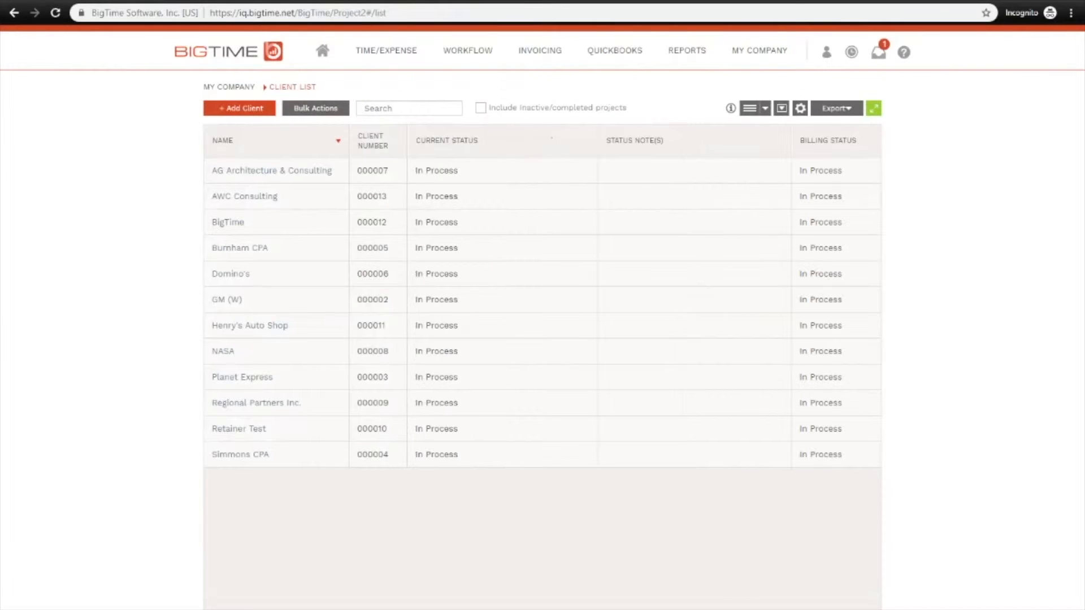
left_click(226, 298)
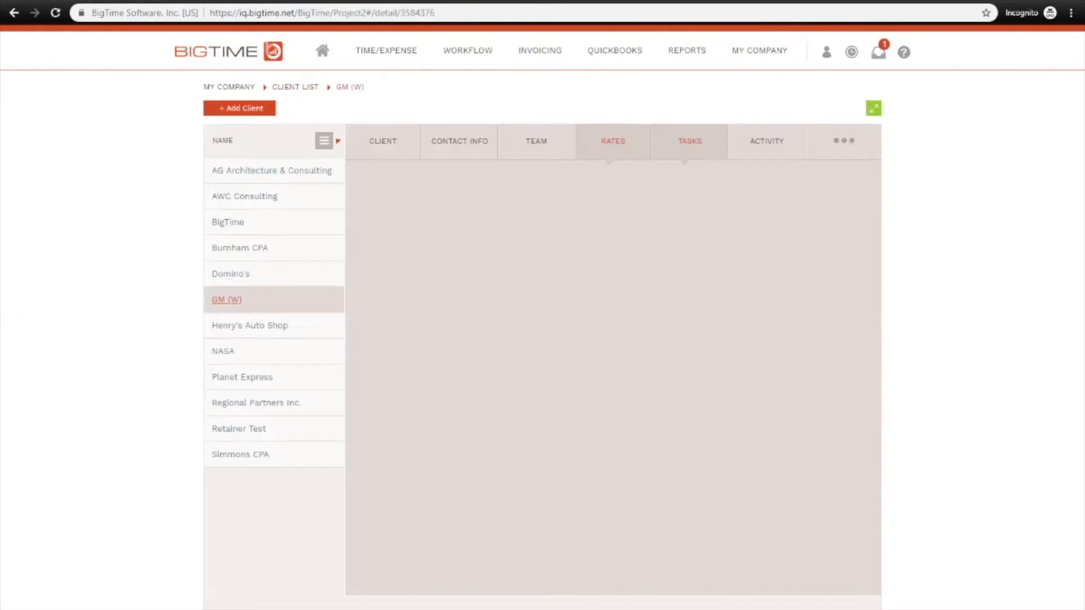
left_click(382, 141)
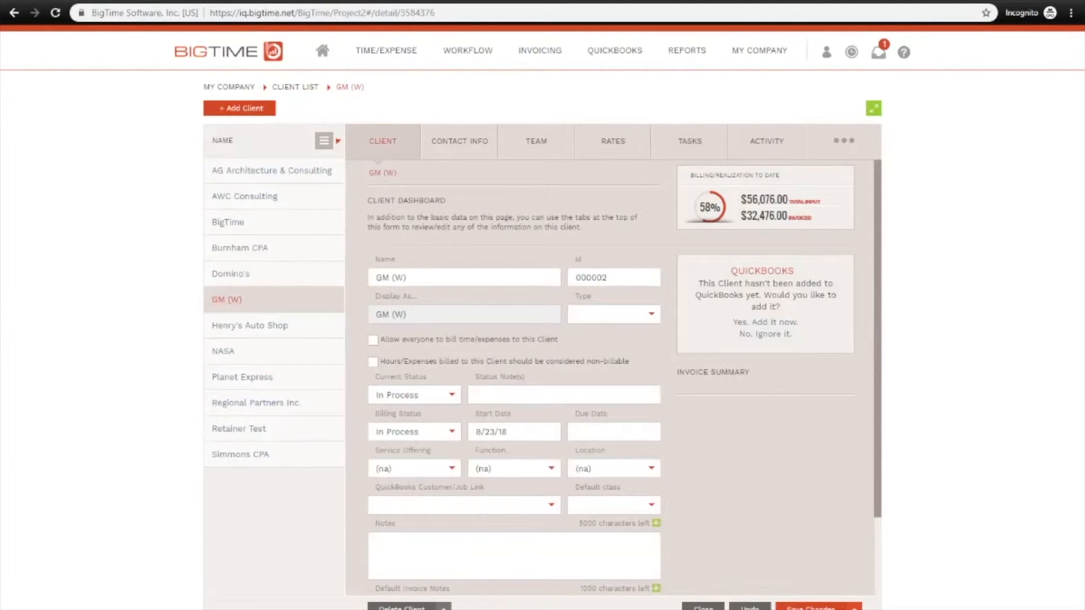
mouse_move(535, 141)
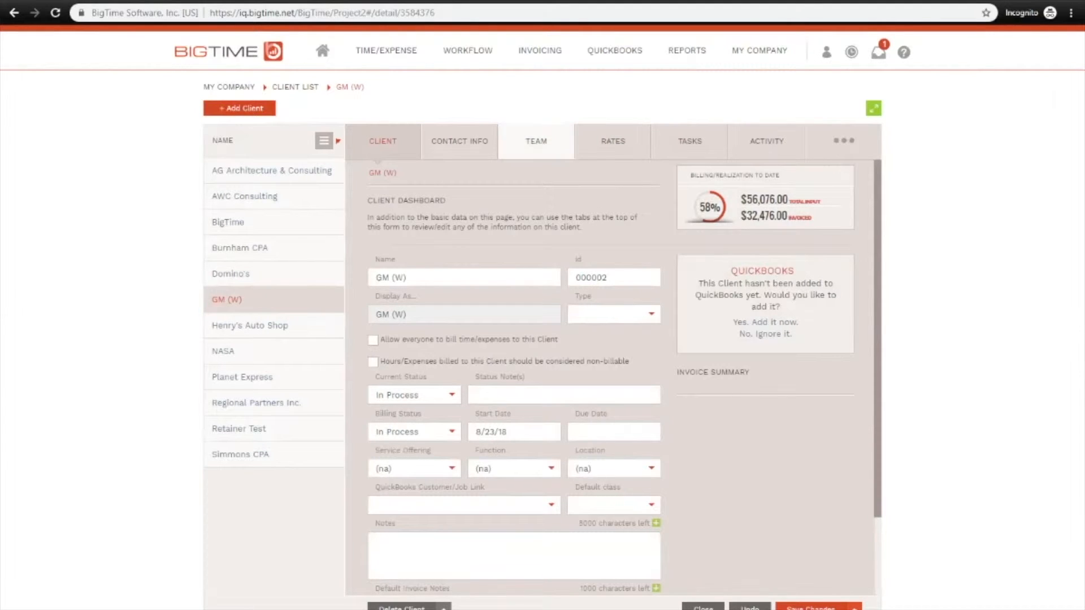
left_click(536, 141)
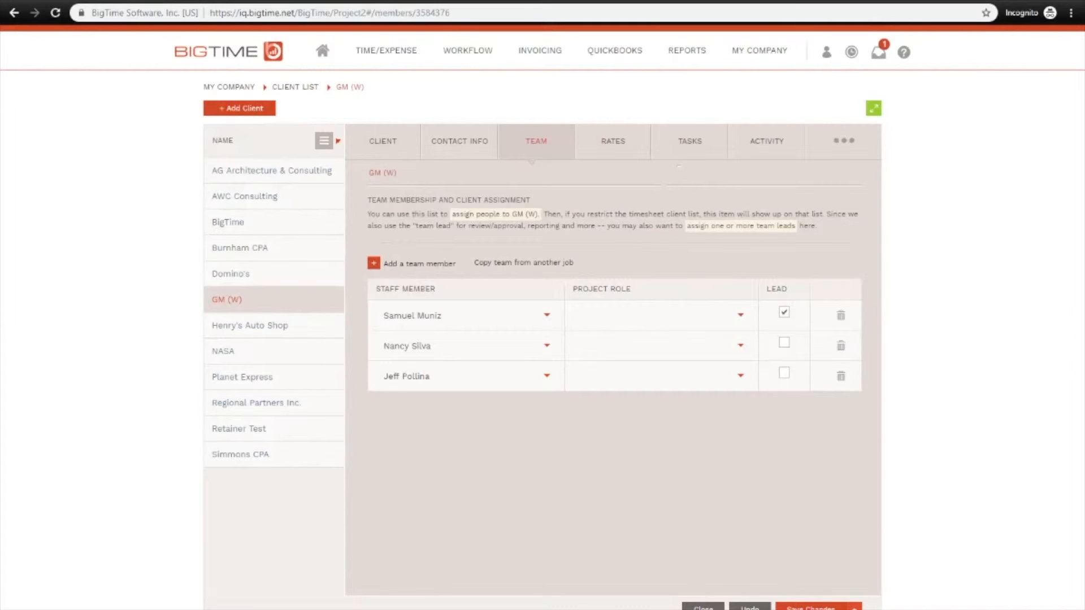
left_click(759, 51)
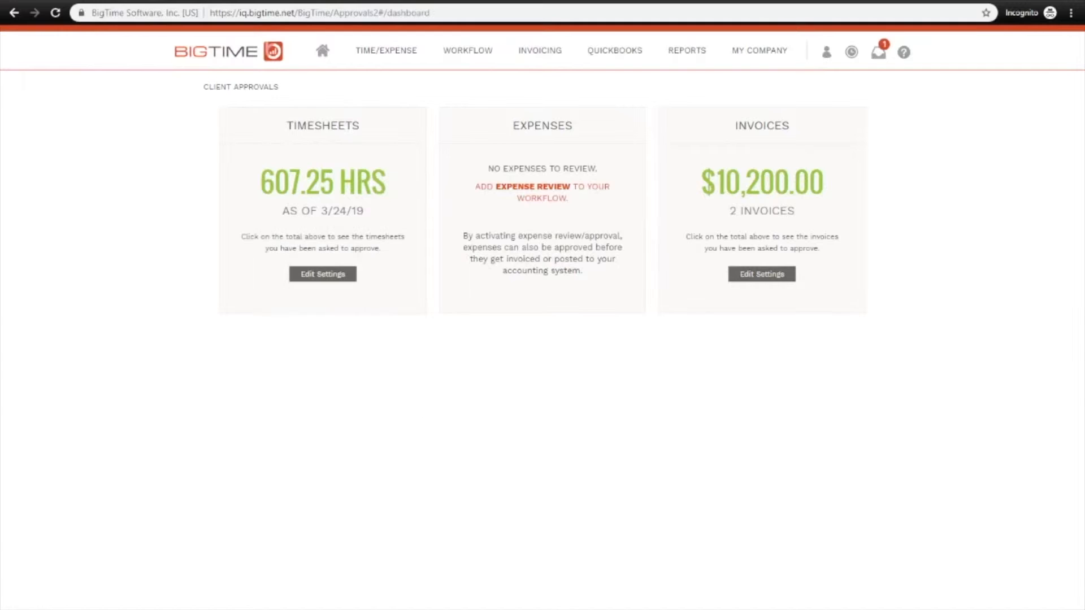
left_click(760, 50)
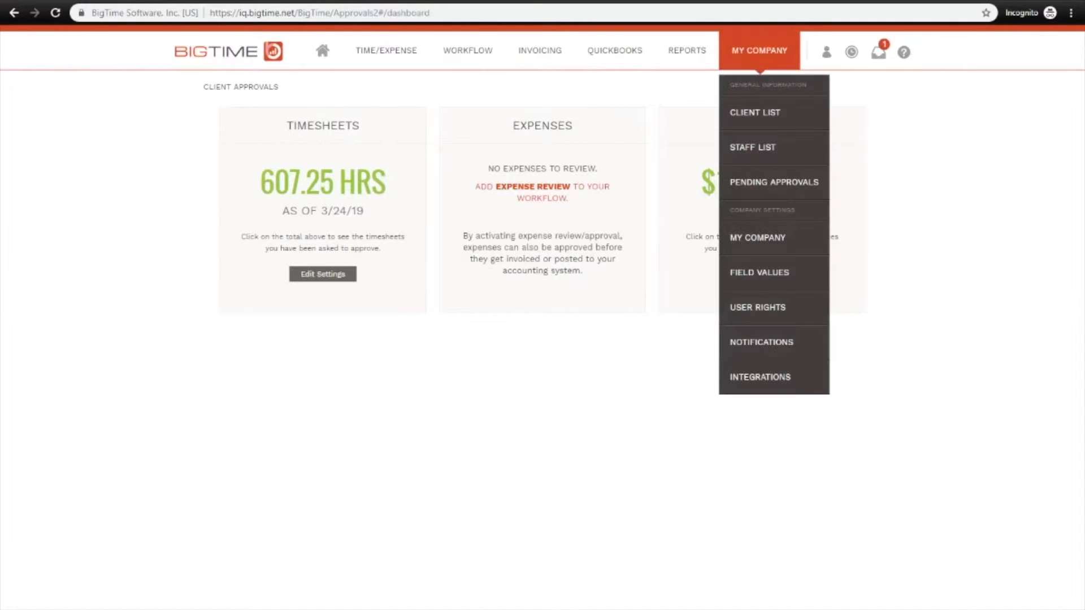
left_click(753, 147)
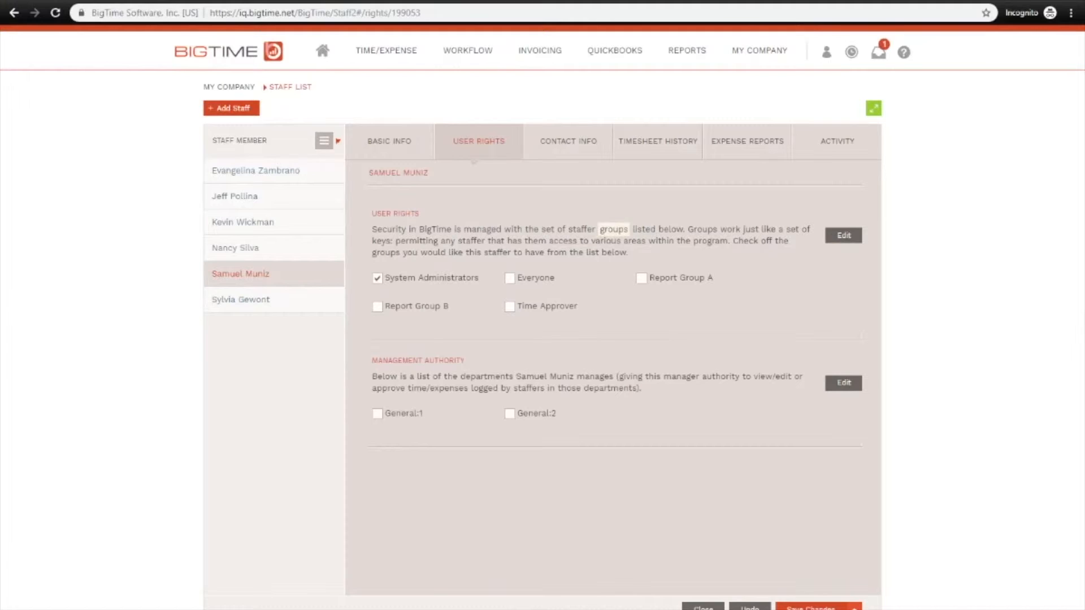
left_click(377, 414)
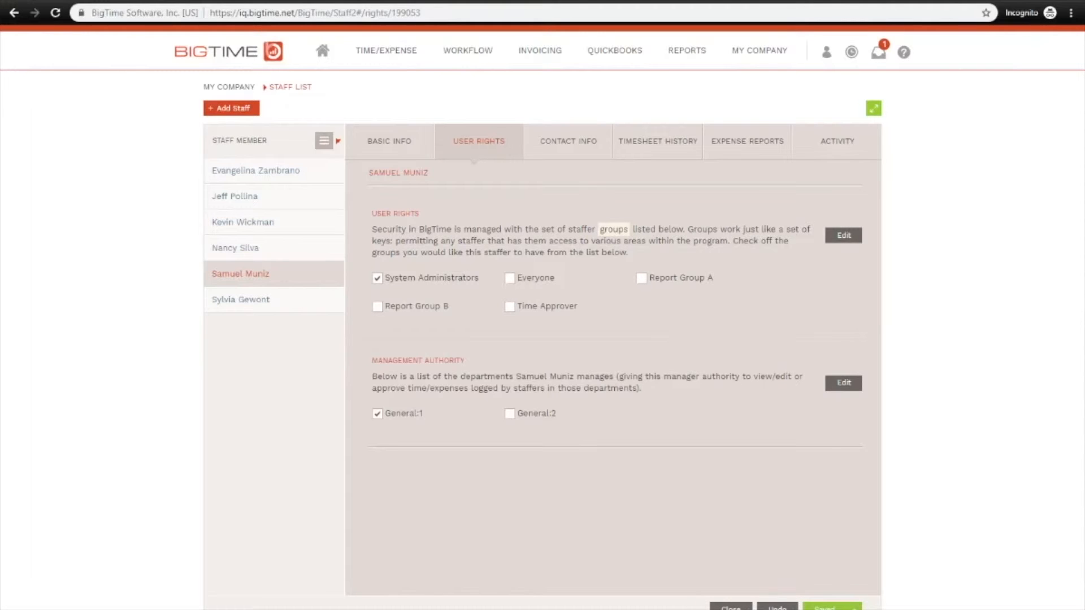
Step: Open the 607.25 HRS timesheet review list from the Pending Approvals dashboard
left_click(759, 50)
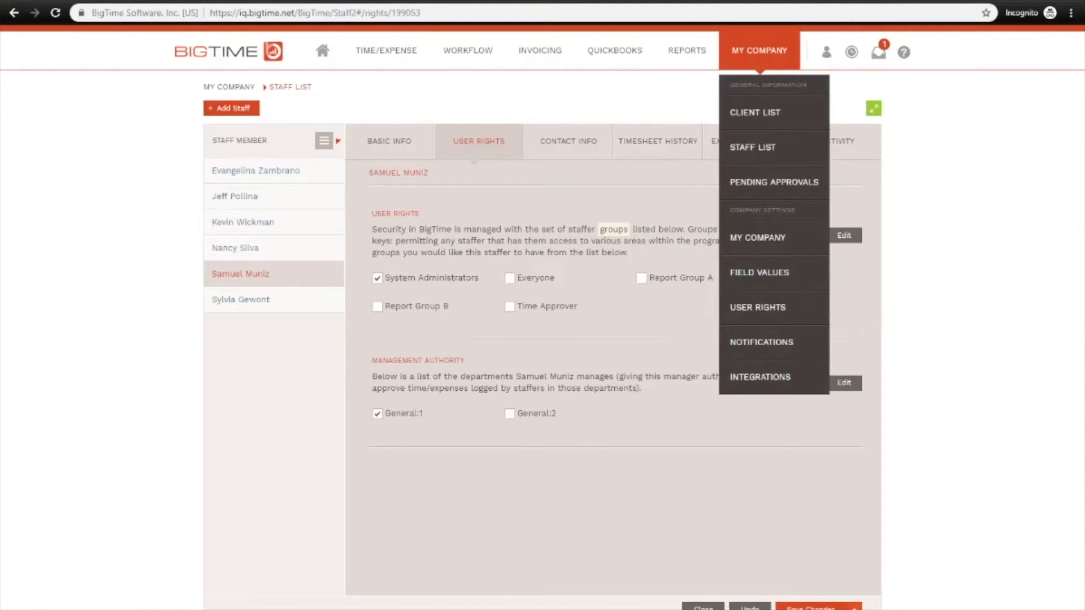
left_click(774, 182)
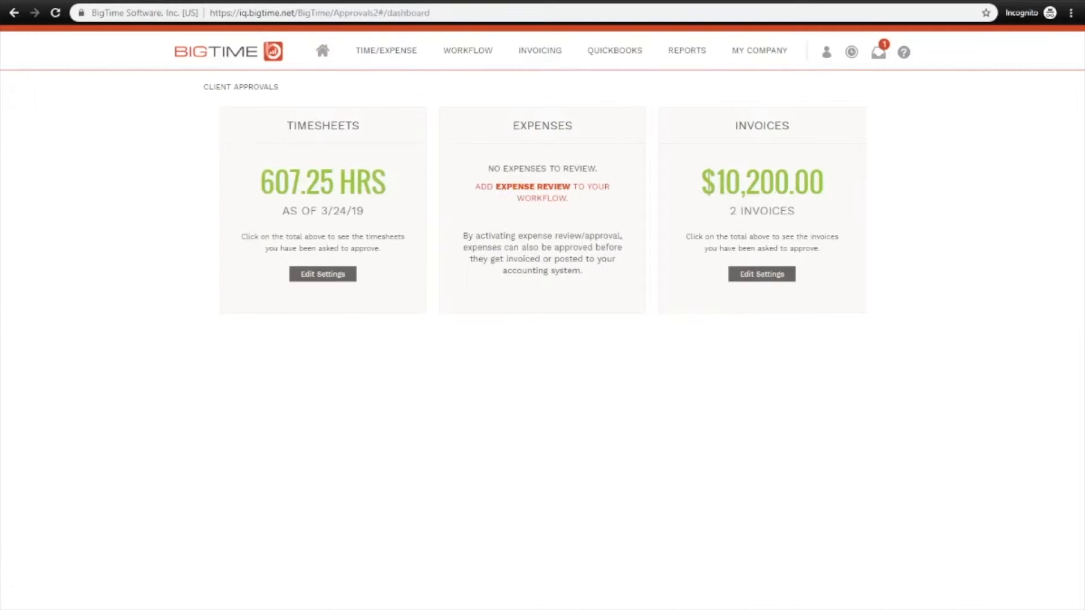
left_click(322, 182)
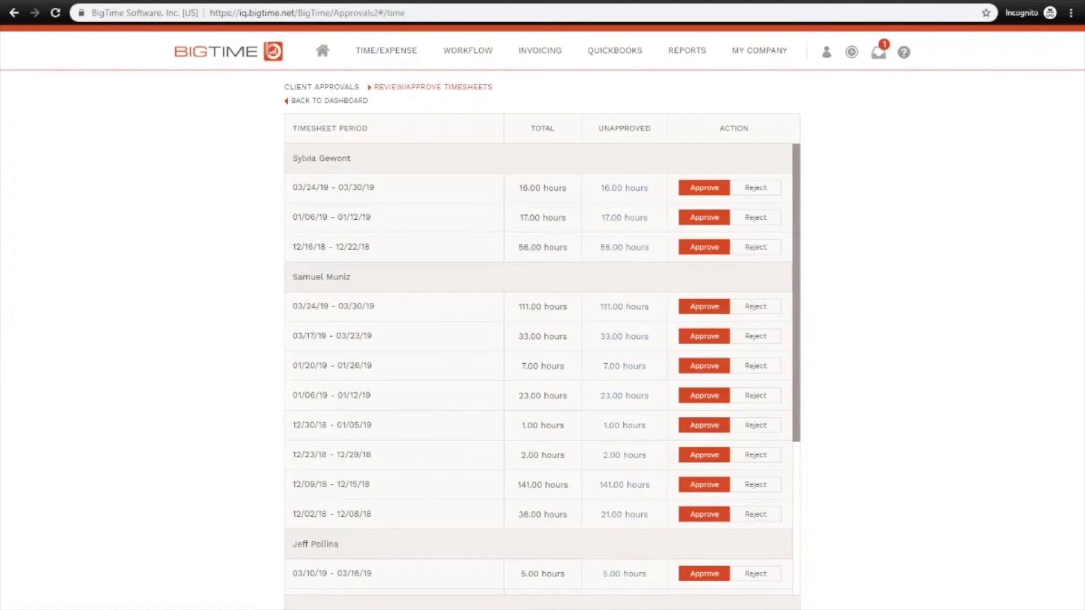
left_click(755, 187)
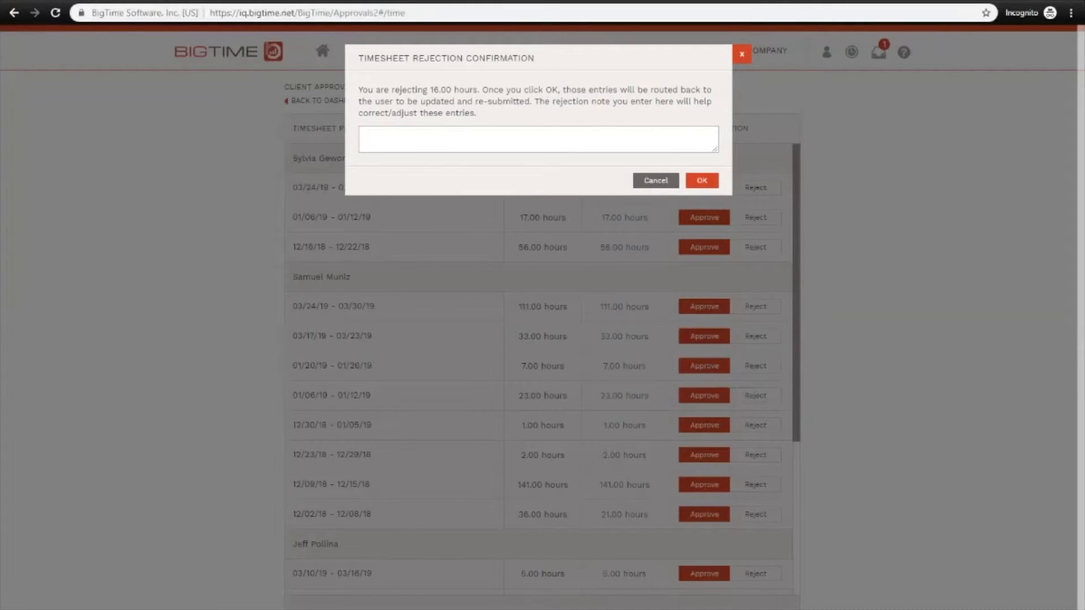
left_click(538, 138)
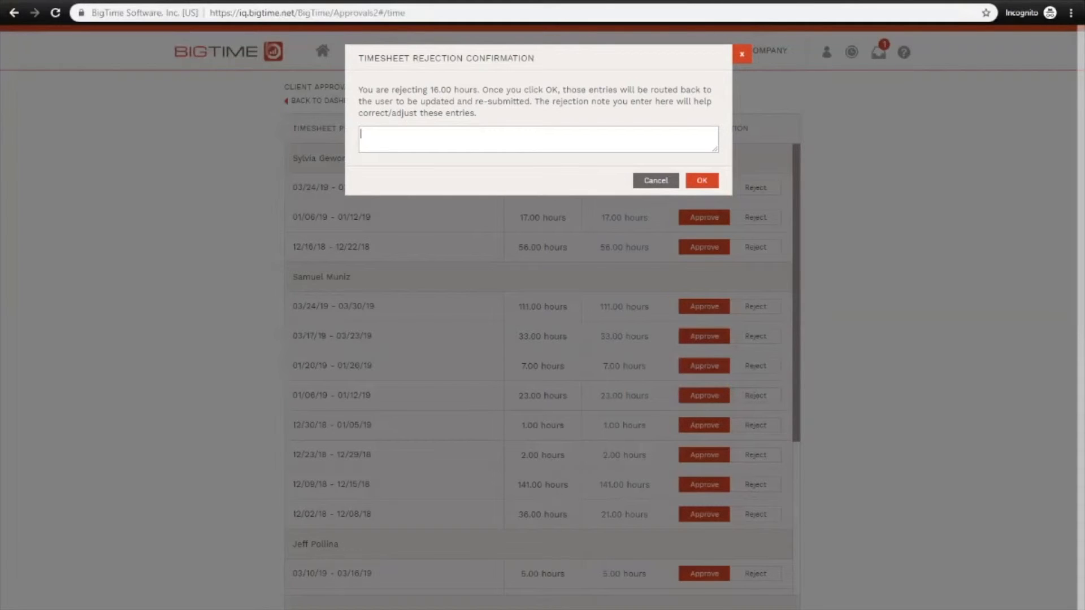
type("t")
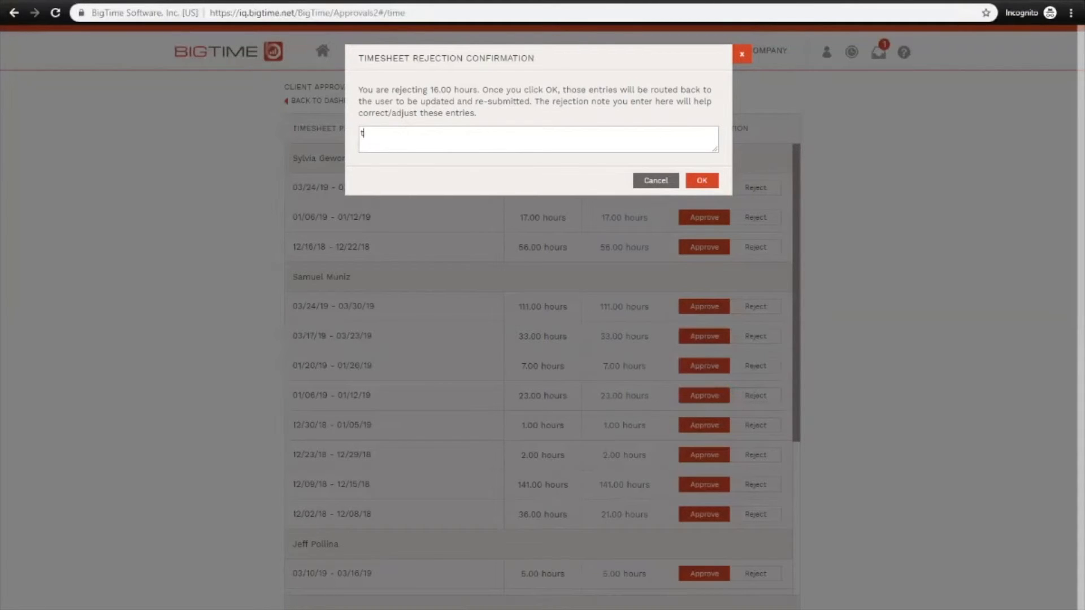
type("est time")
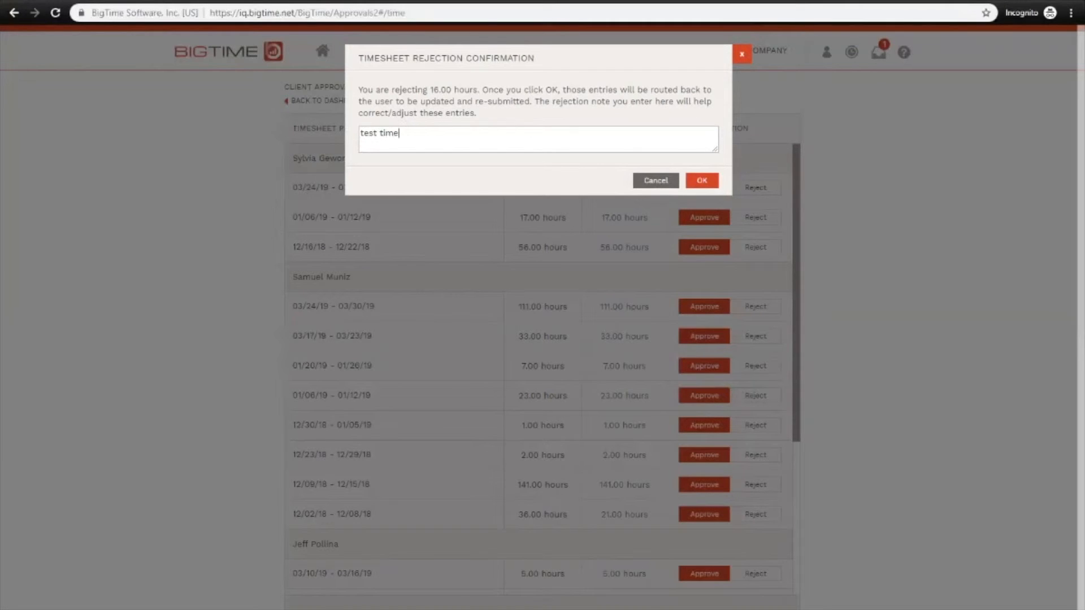
left_click(701, 180)
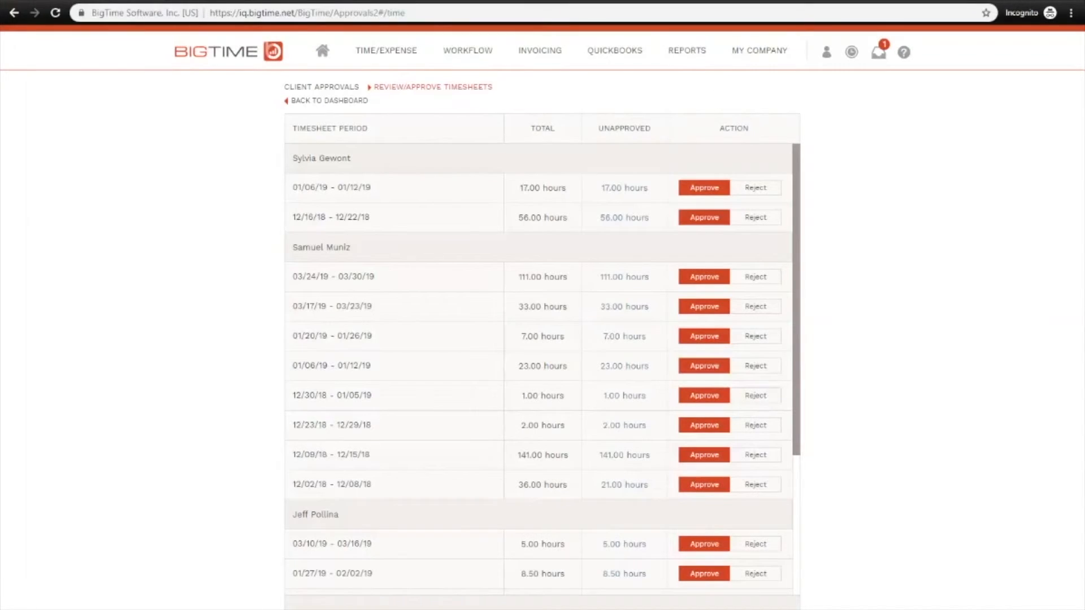
mouse_move(624, 187)
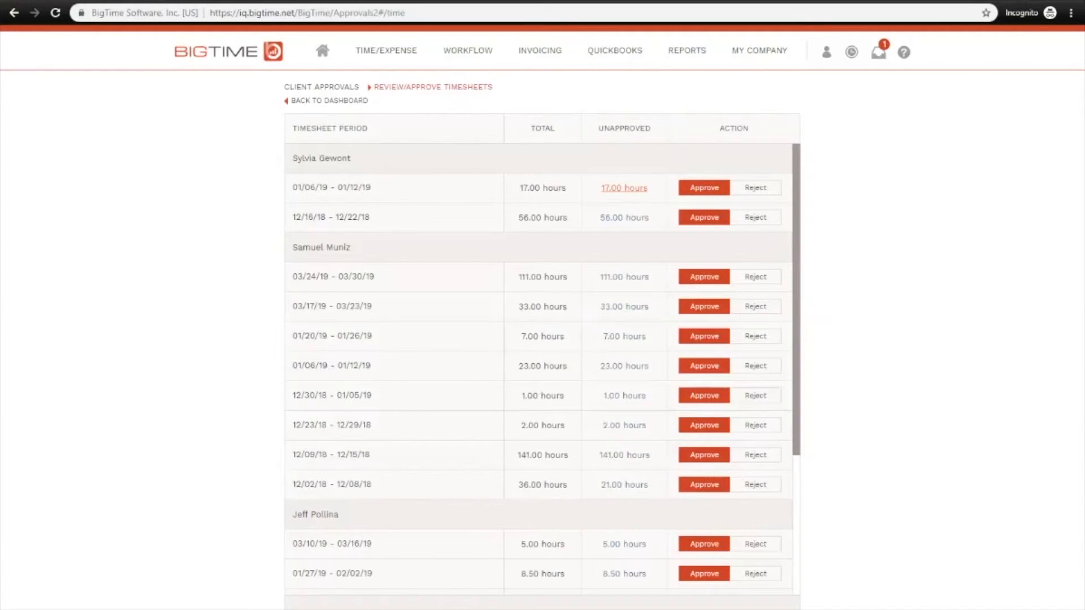
Step: Open the 17-hour 1/6/19–1/12/19 detail, enable column filtering, and dismiss the Category filter
left_click(624, 188)
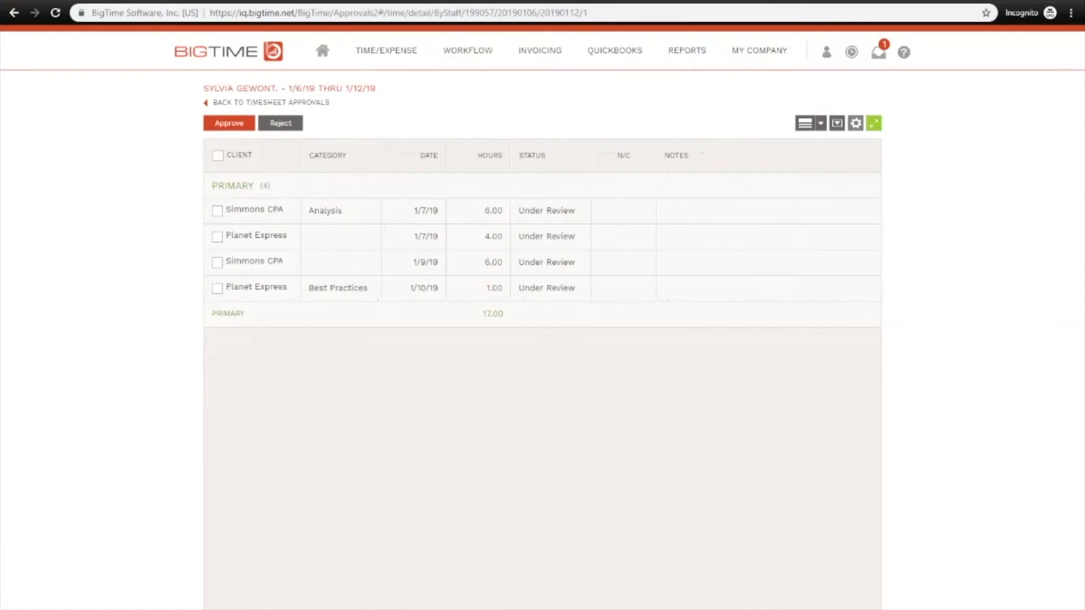
left_click(855, 123)
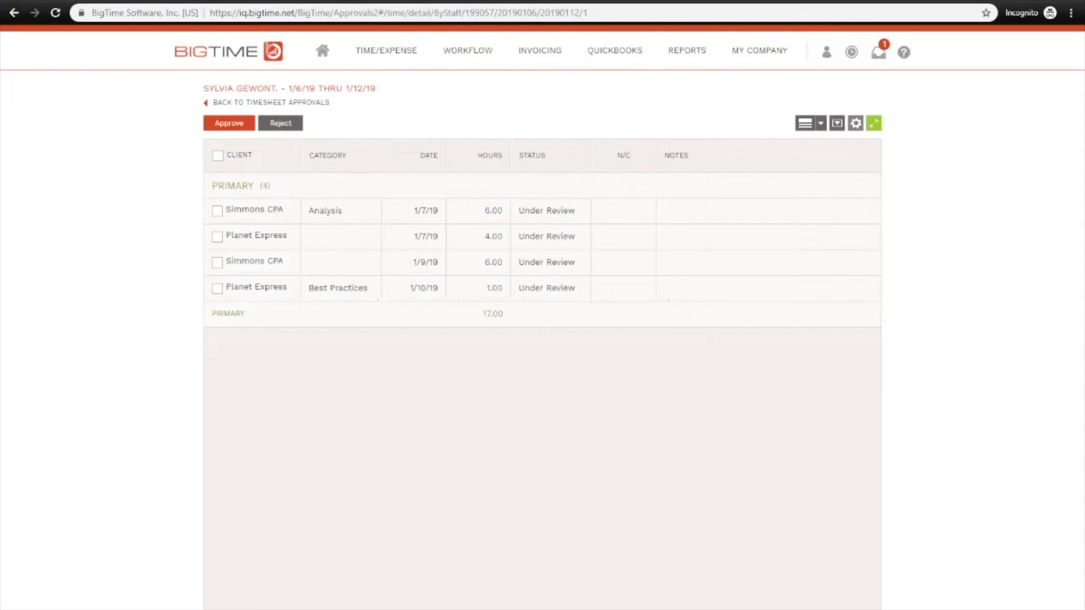
left_click(819, 123)
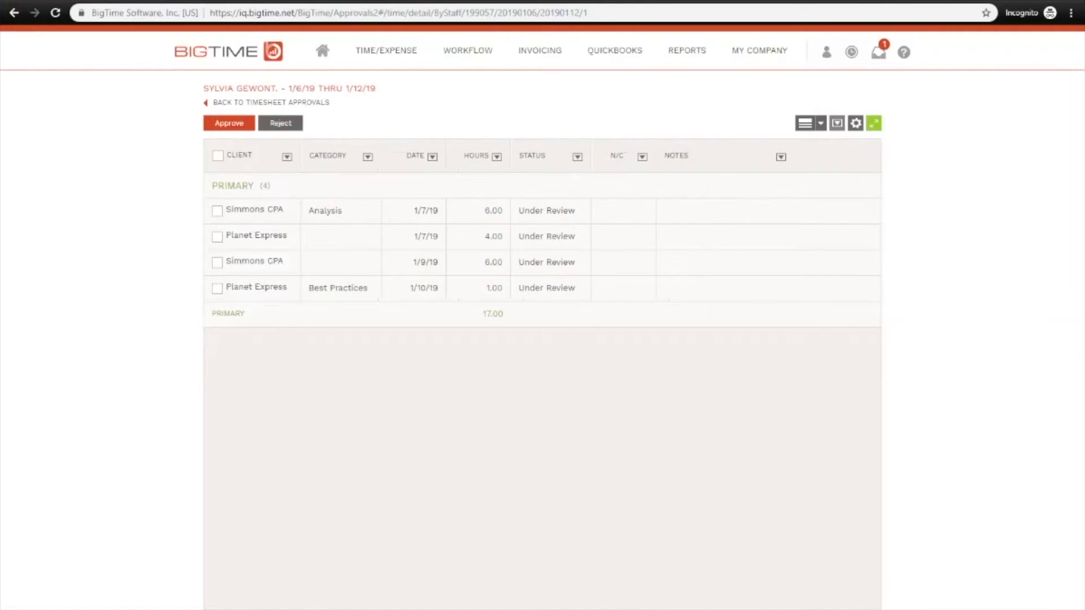
left_click(367, 156)
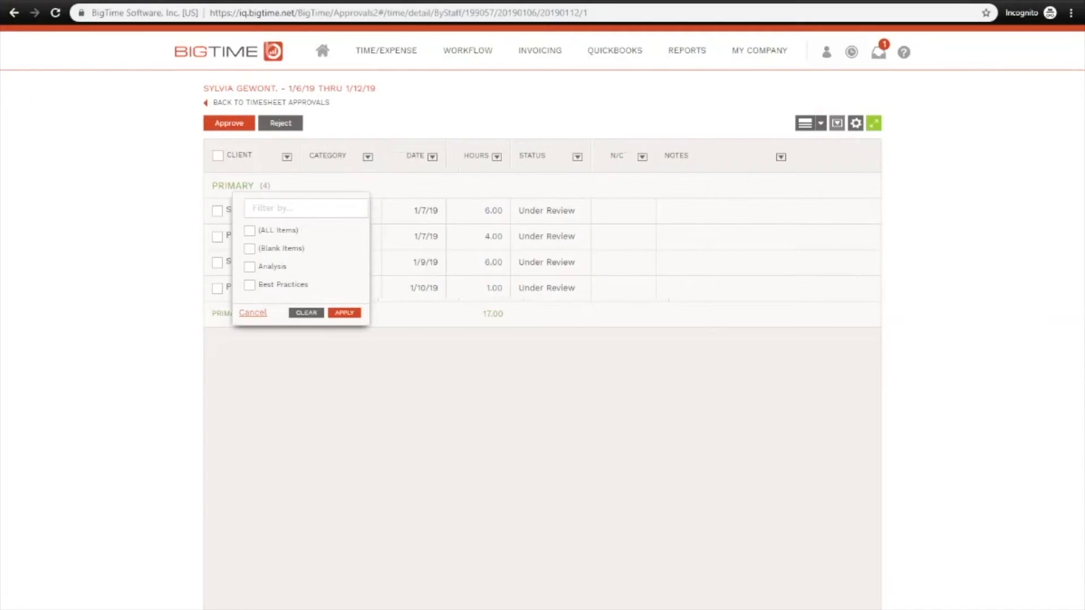
left_click(252, 313)
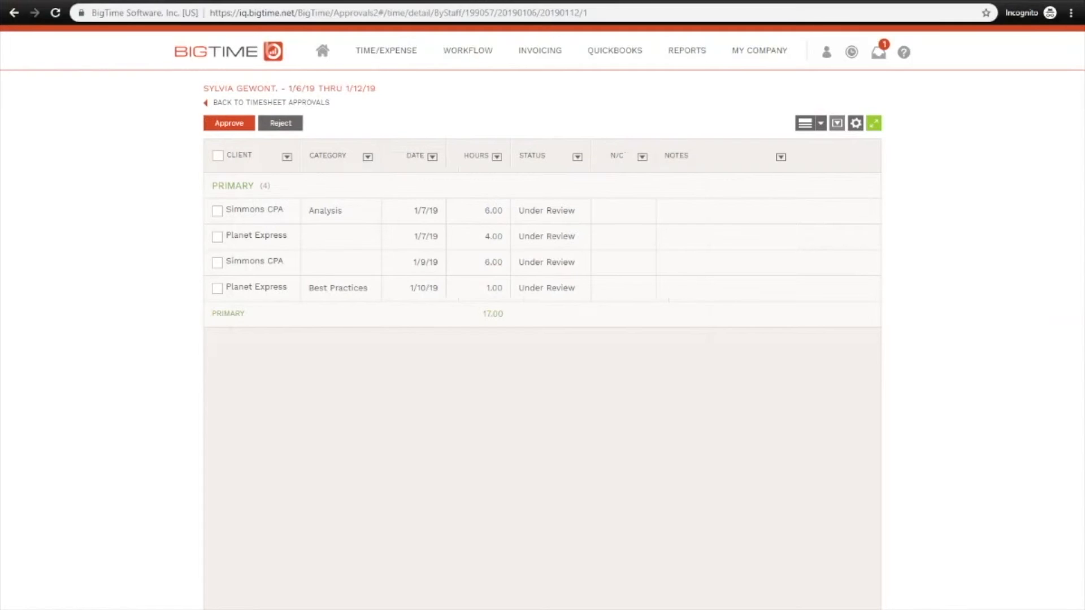
Step: Approve the 6.00-hour Simmons CPA 1/7/19 entry, then mark the Planet Express 1/7/19 entry
left_click(216, 210)
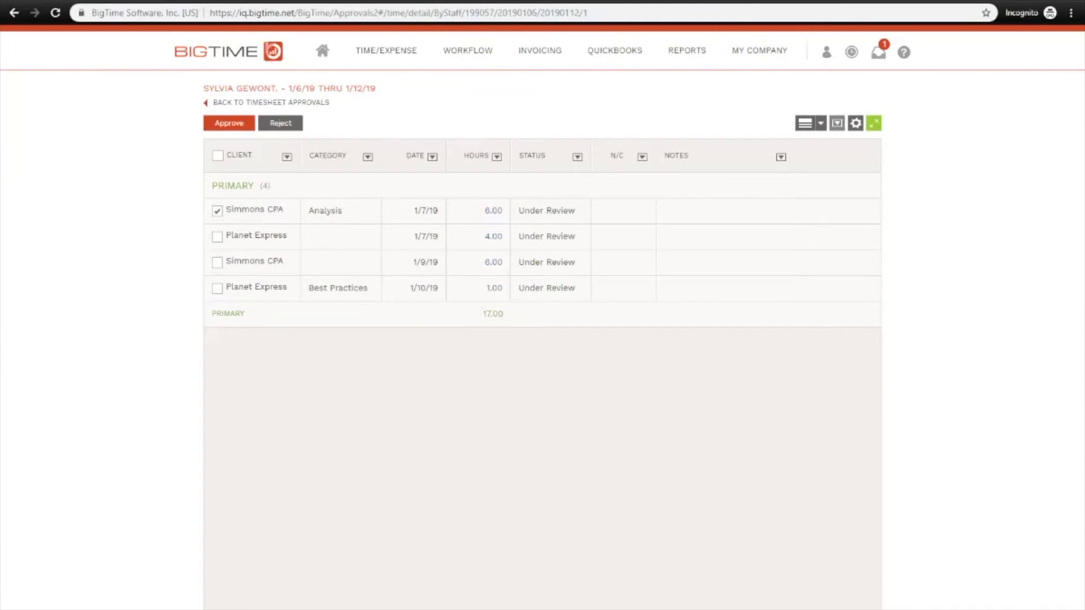
left_click(229, 122)
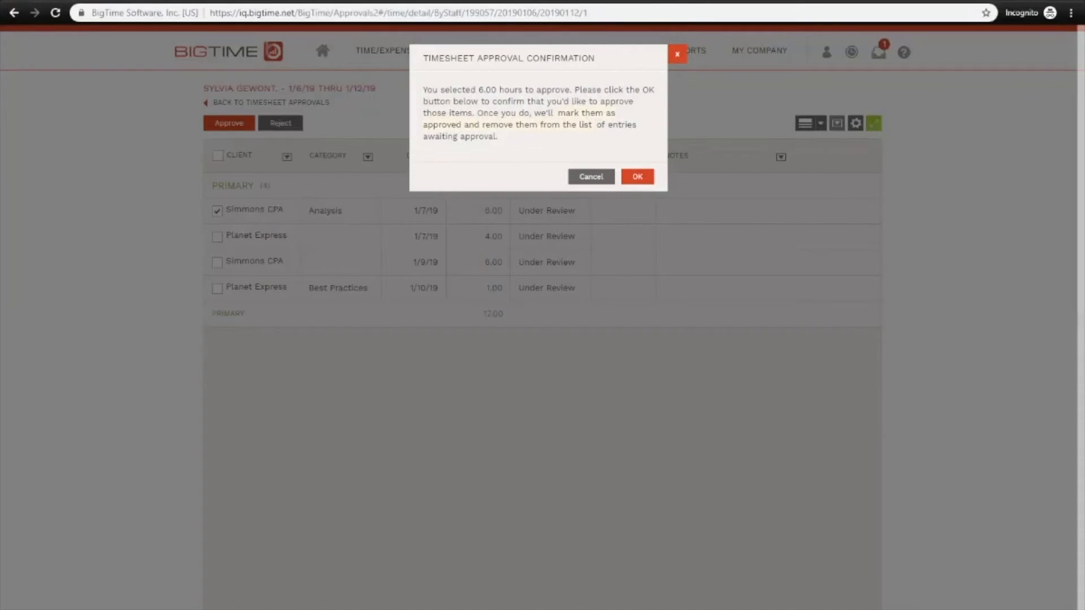
left_click(636, 176)
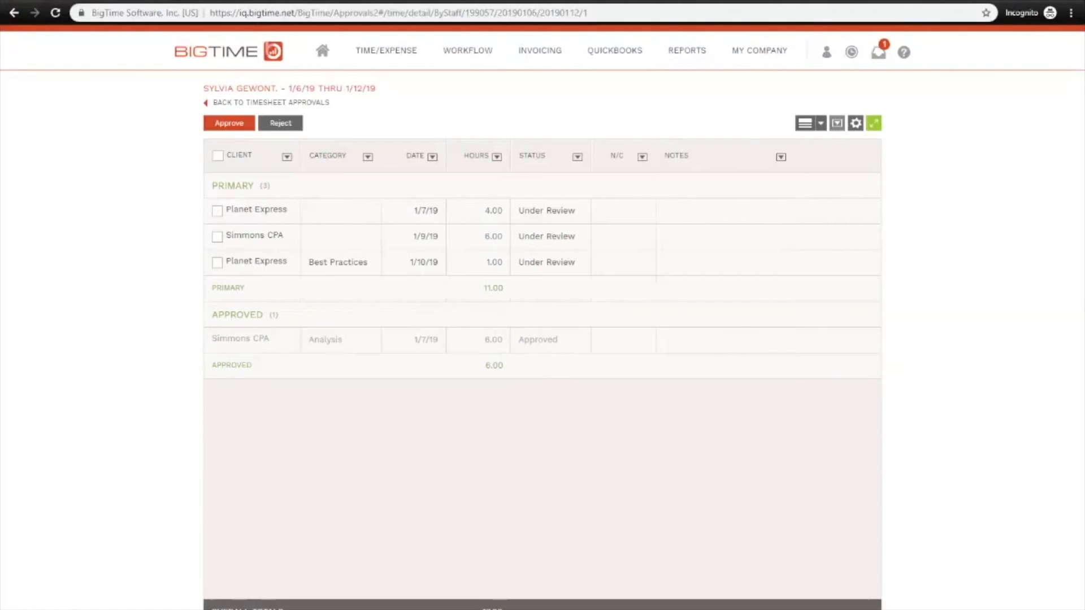
left_click(217, 210)
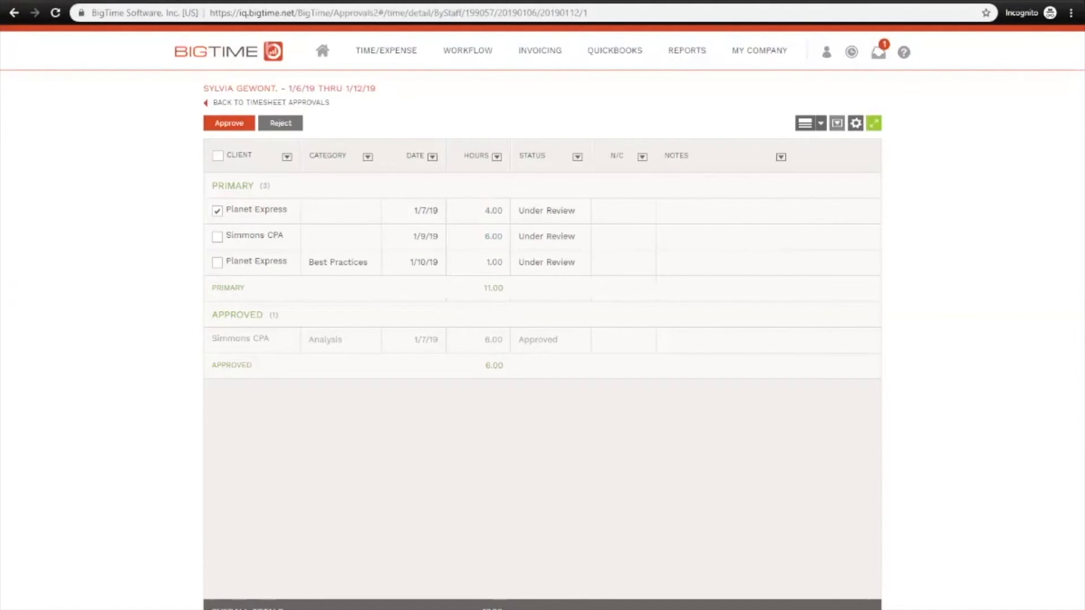
Step: Reject the 4.00-hour Planet Express 1/7/19 entry with the note 'Test note'
left_click(280, 122)
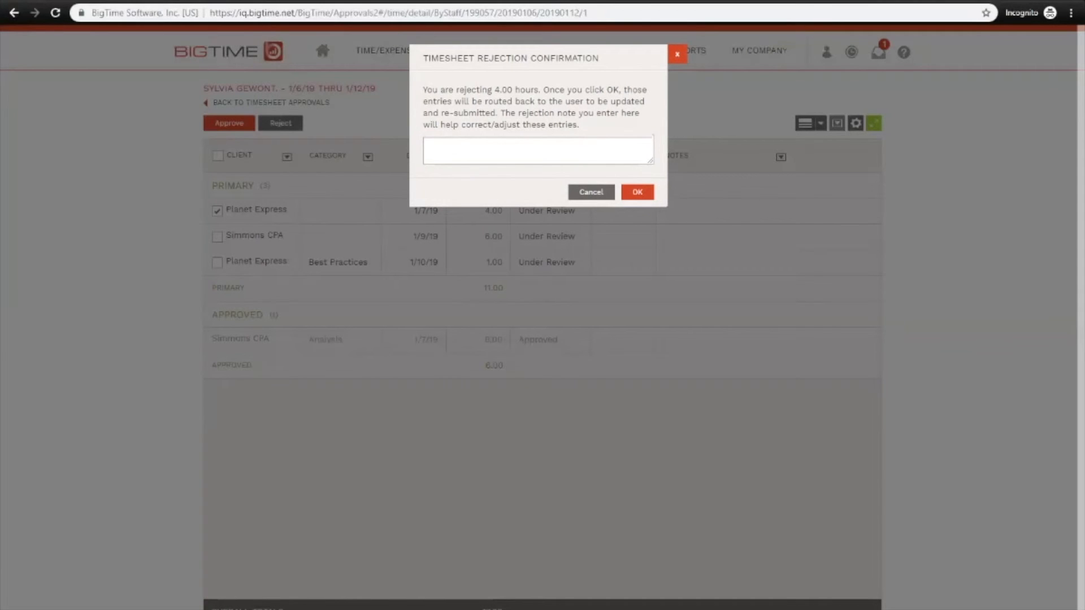
type("Test note")
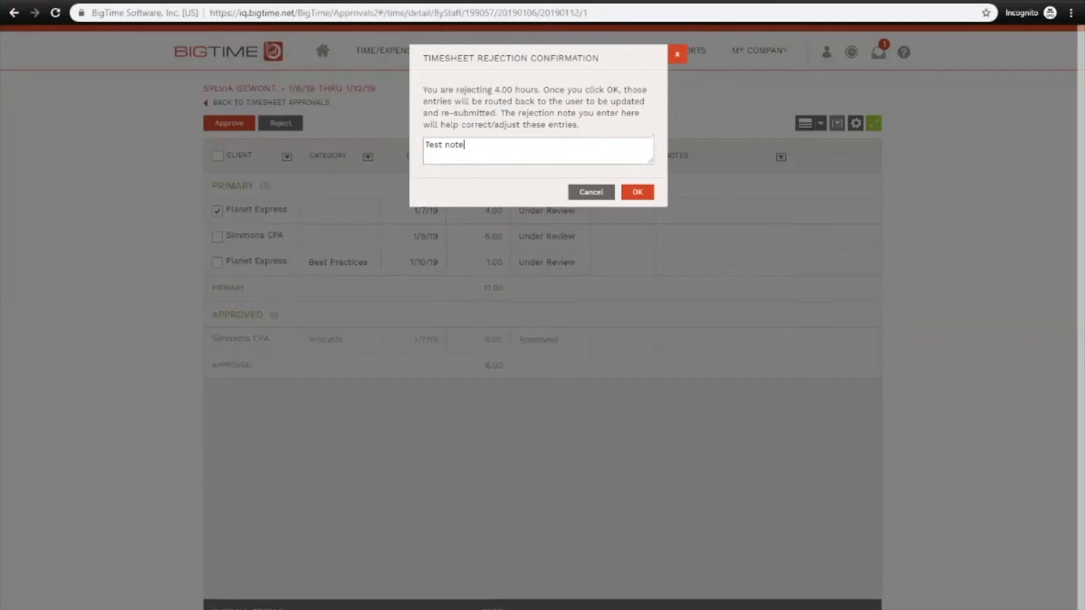
left_click(636, 192)
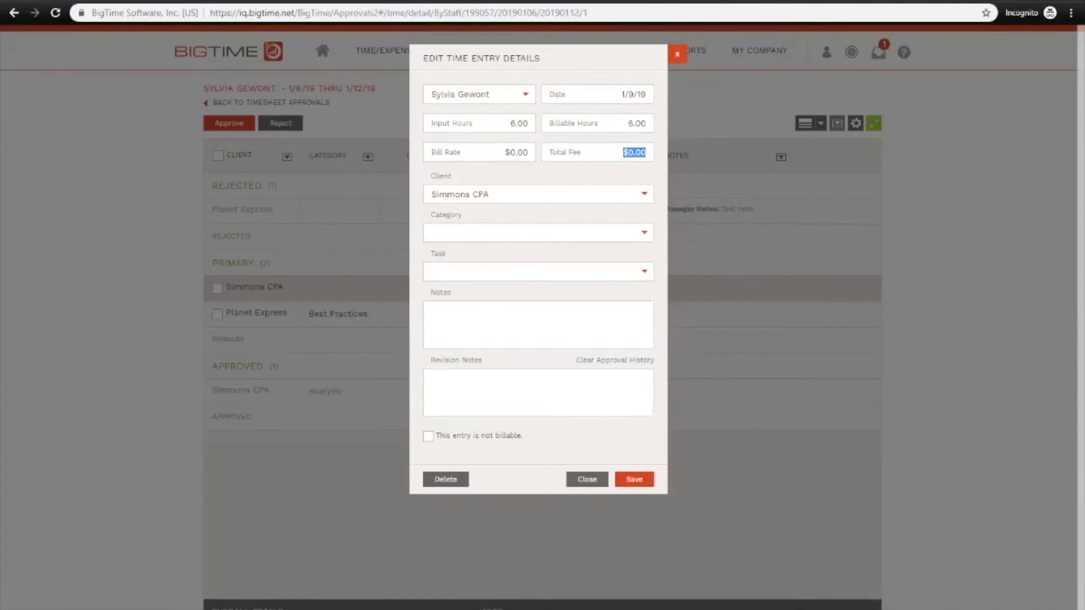
Step: Set the 1/9/19 Simmons CPA entry's Total Fee to 100 with note 'Changed amount from $0 to $100' and save
type("100")
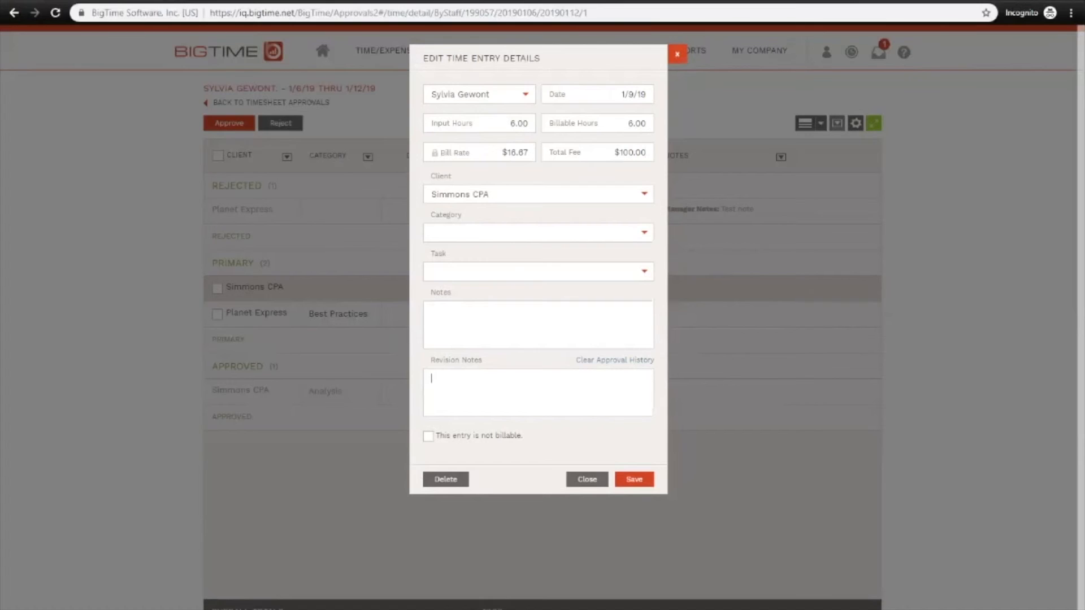
type("Changed")
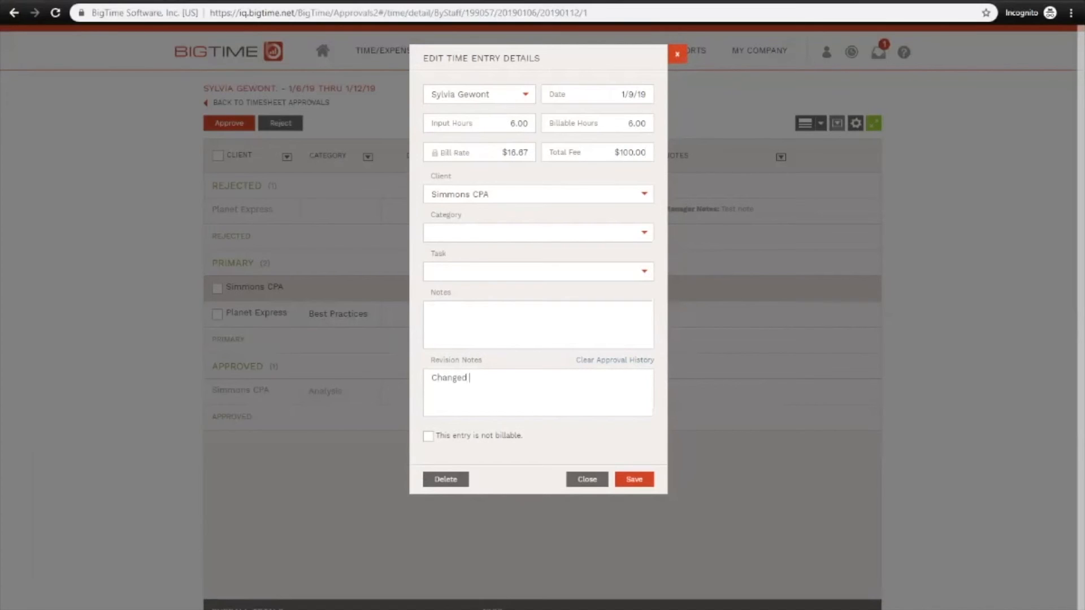
type("amount from")
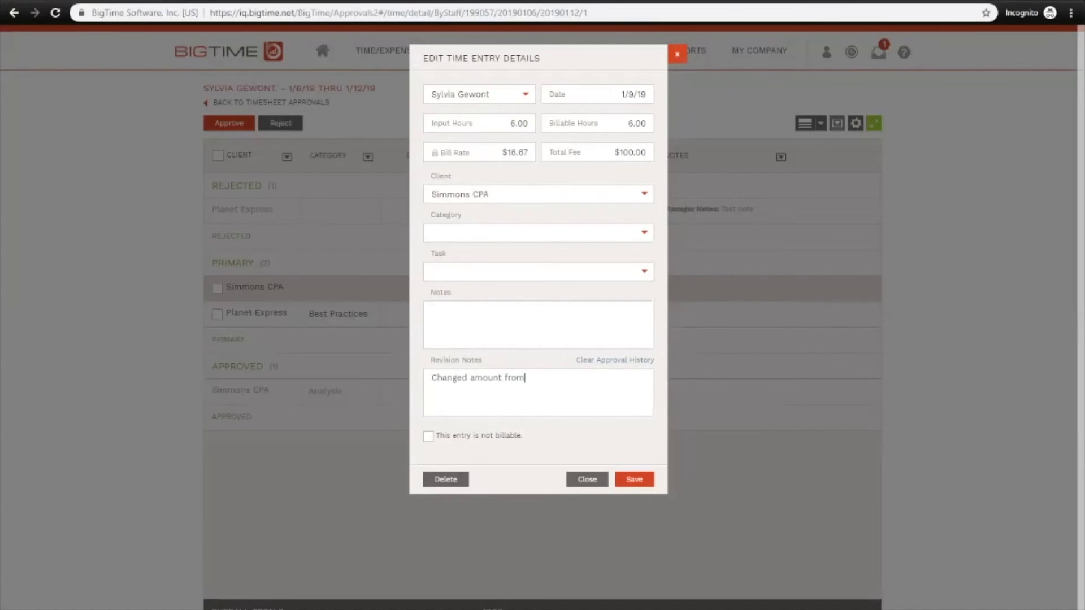
type("$0 to")
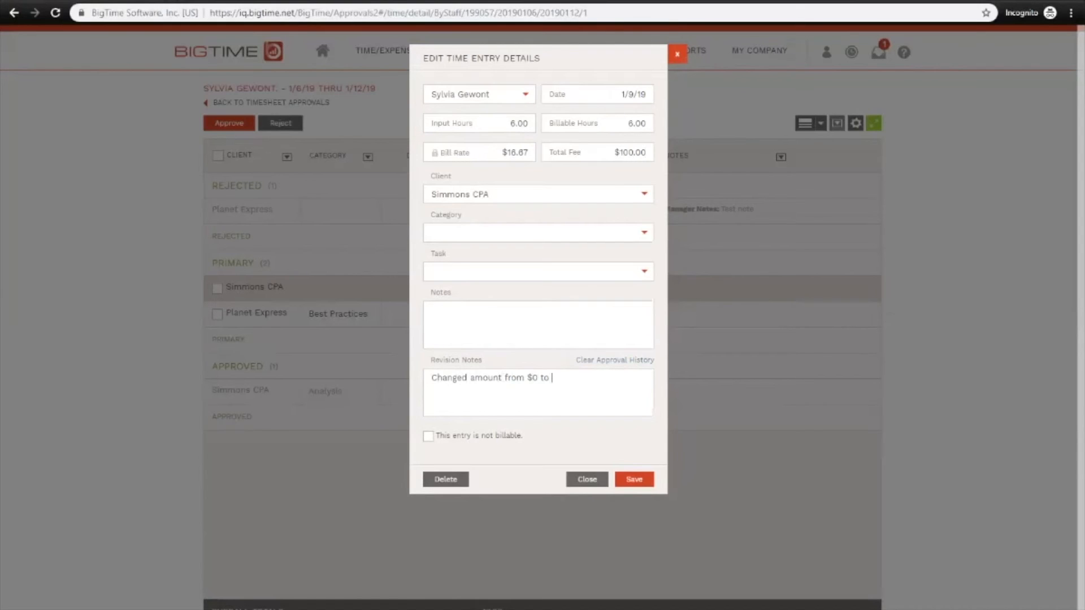
type("$100")
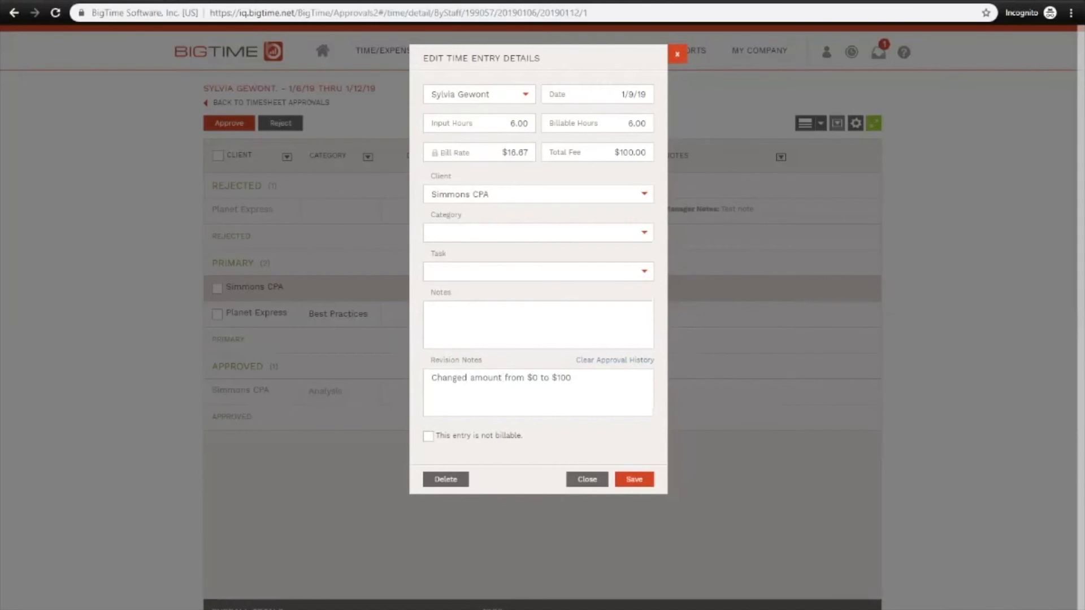
left_click(633, 479)
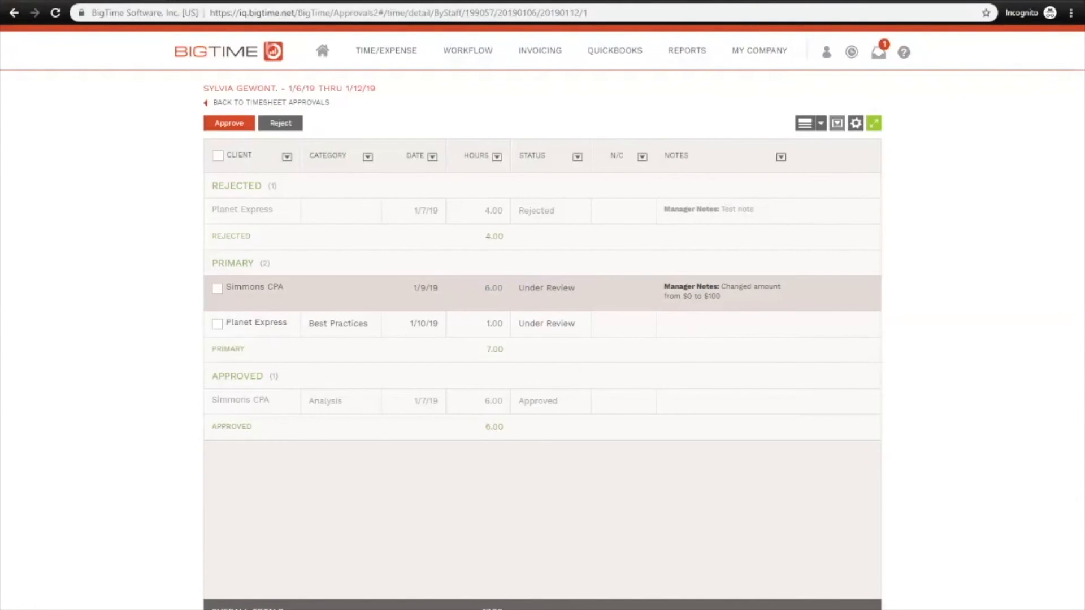
Step: Return to the dashboard and add Expense Review to the workflow with a Primary Approval option
left_click(270, 102)
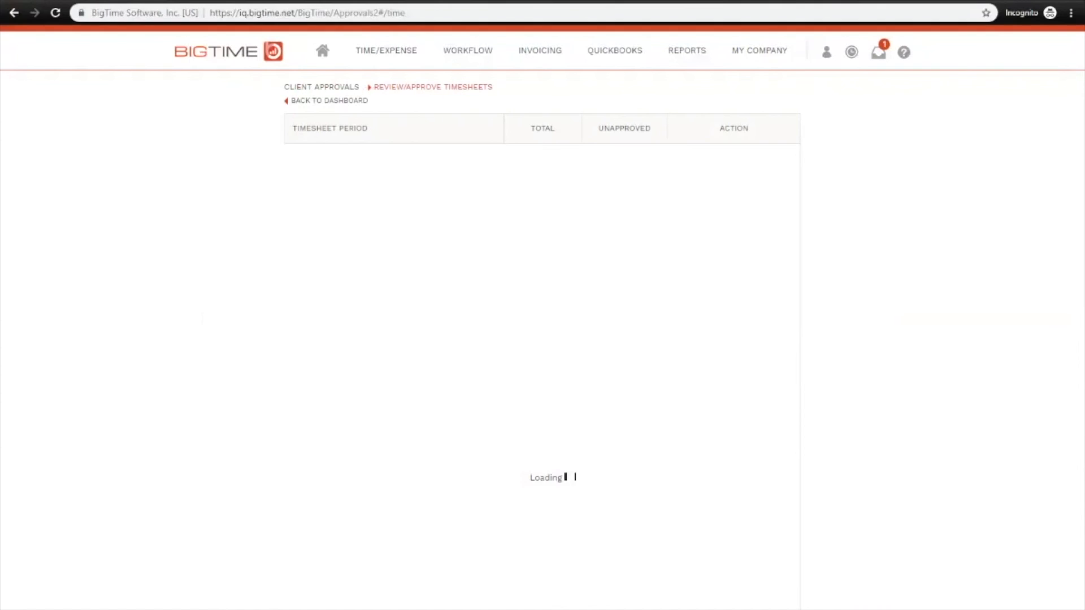
left_click(328, 101)
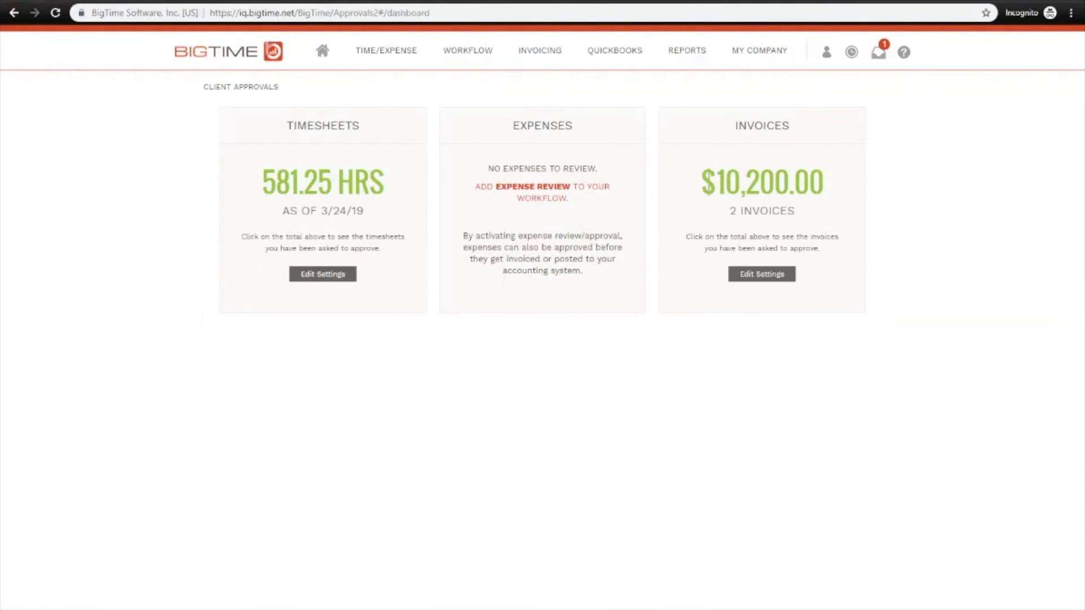
mouse_move(541, 186)
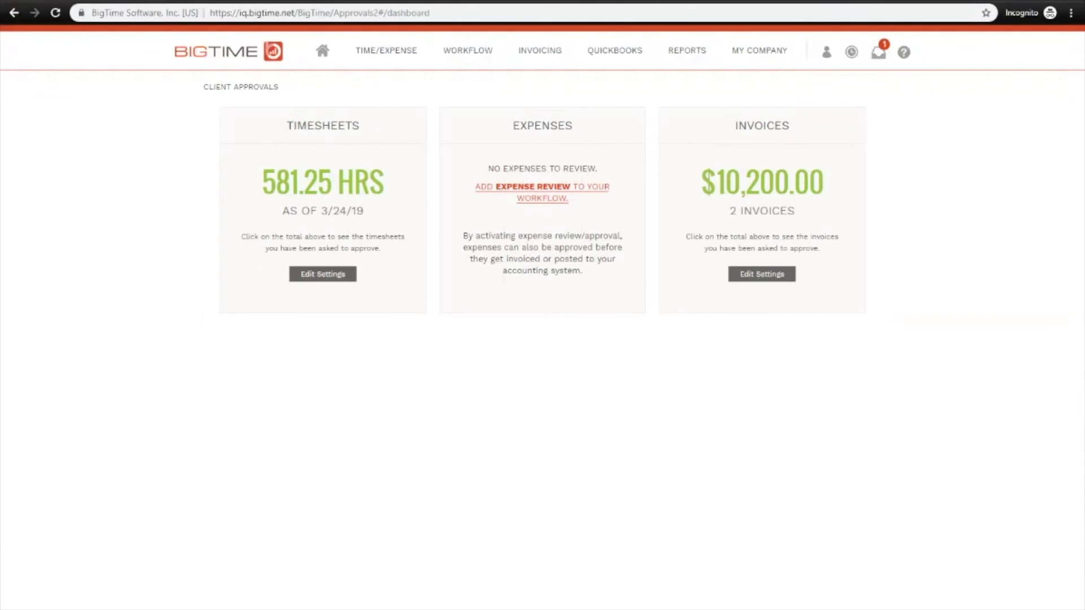
left_click(541, 192)
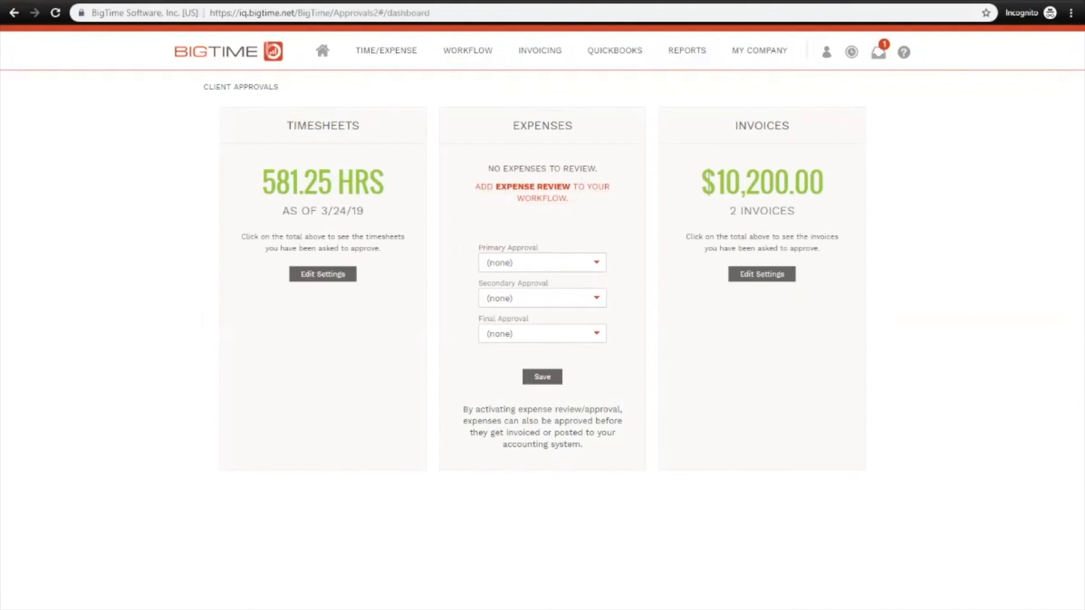
left_click(541, 262)
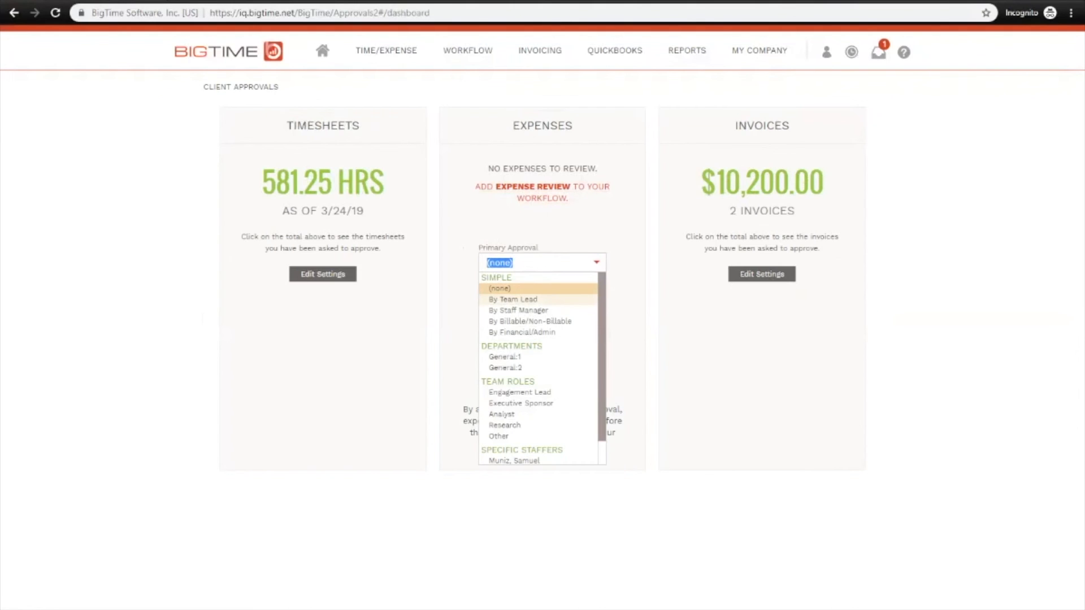
left_click(513, 298)
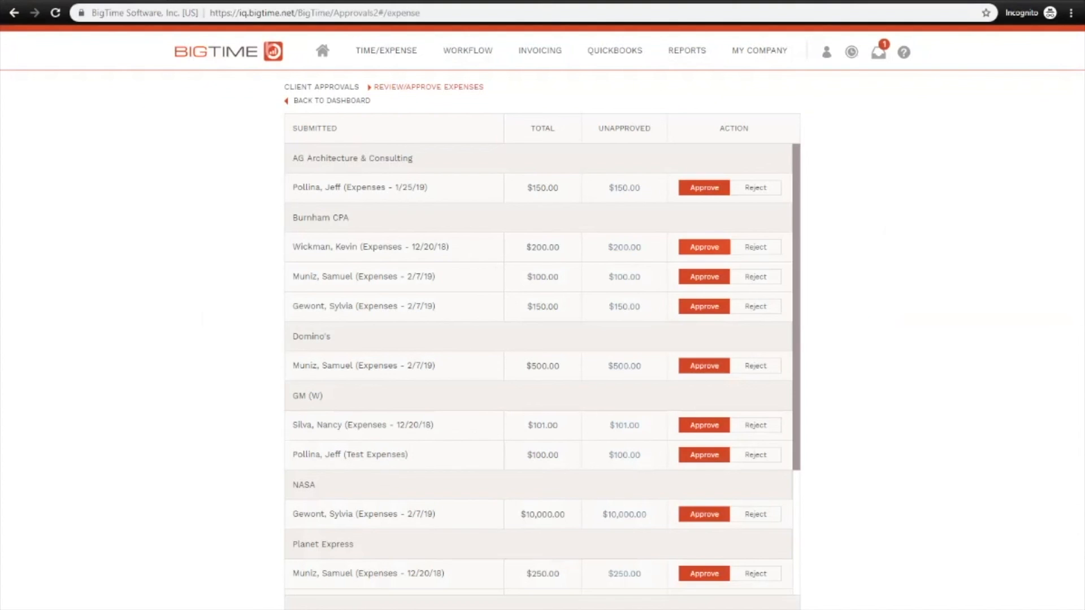
Step: Reject the $200.00 Burnham CPA expense report and open the $100.00 Burnham CPA expense details
left_click(755, 247)
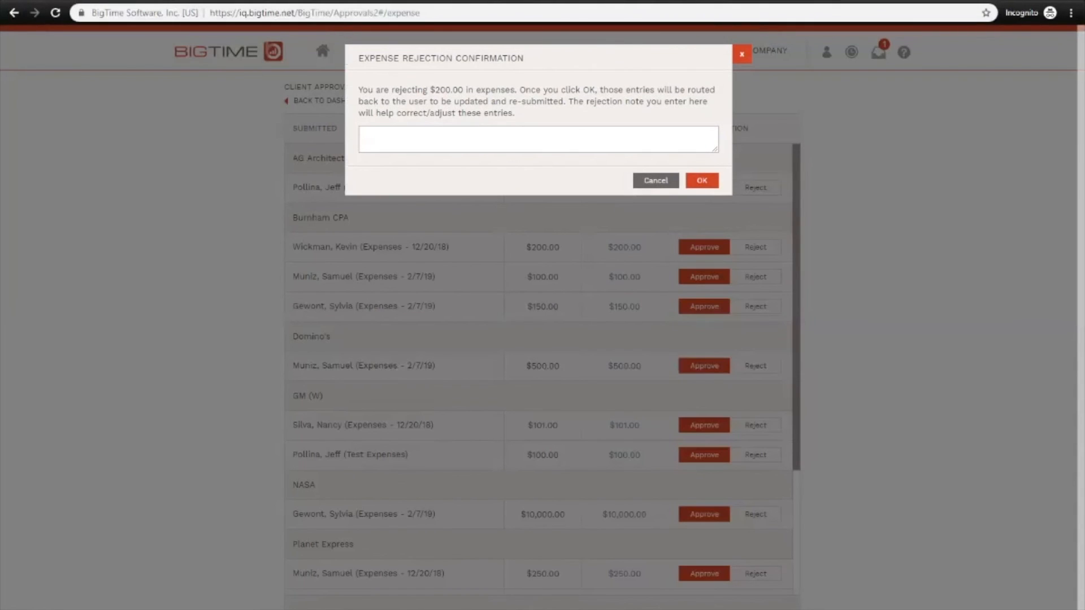
left_click(701, 180)
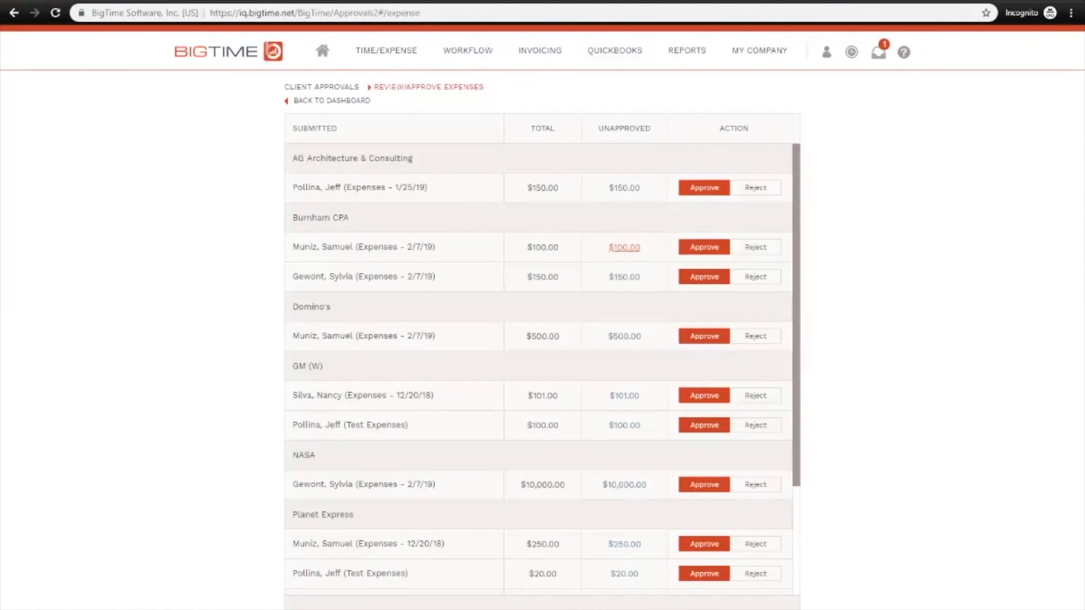
left_click(623, 247)
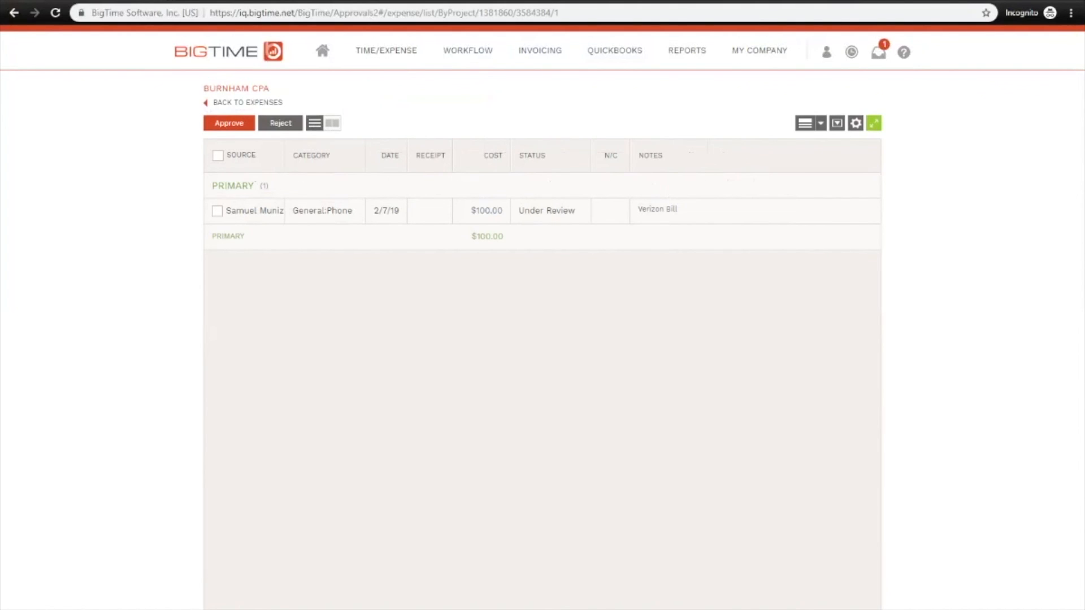